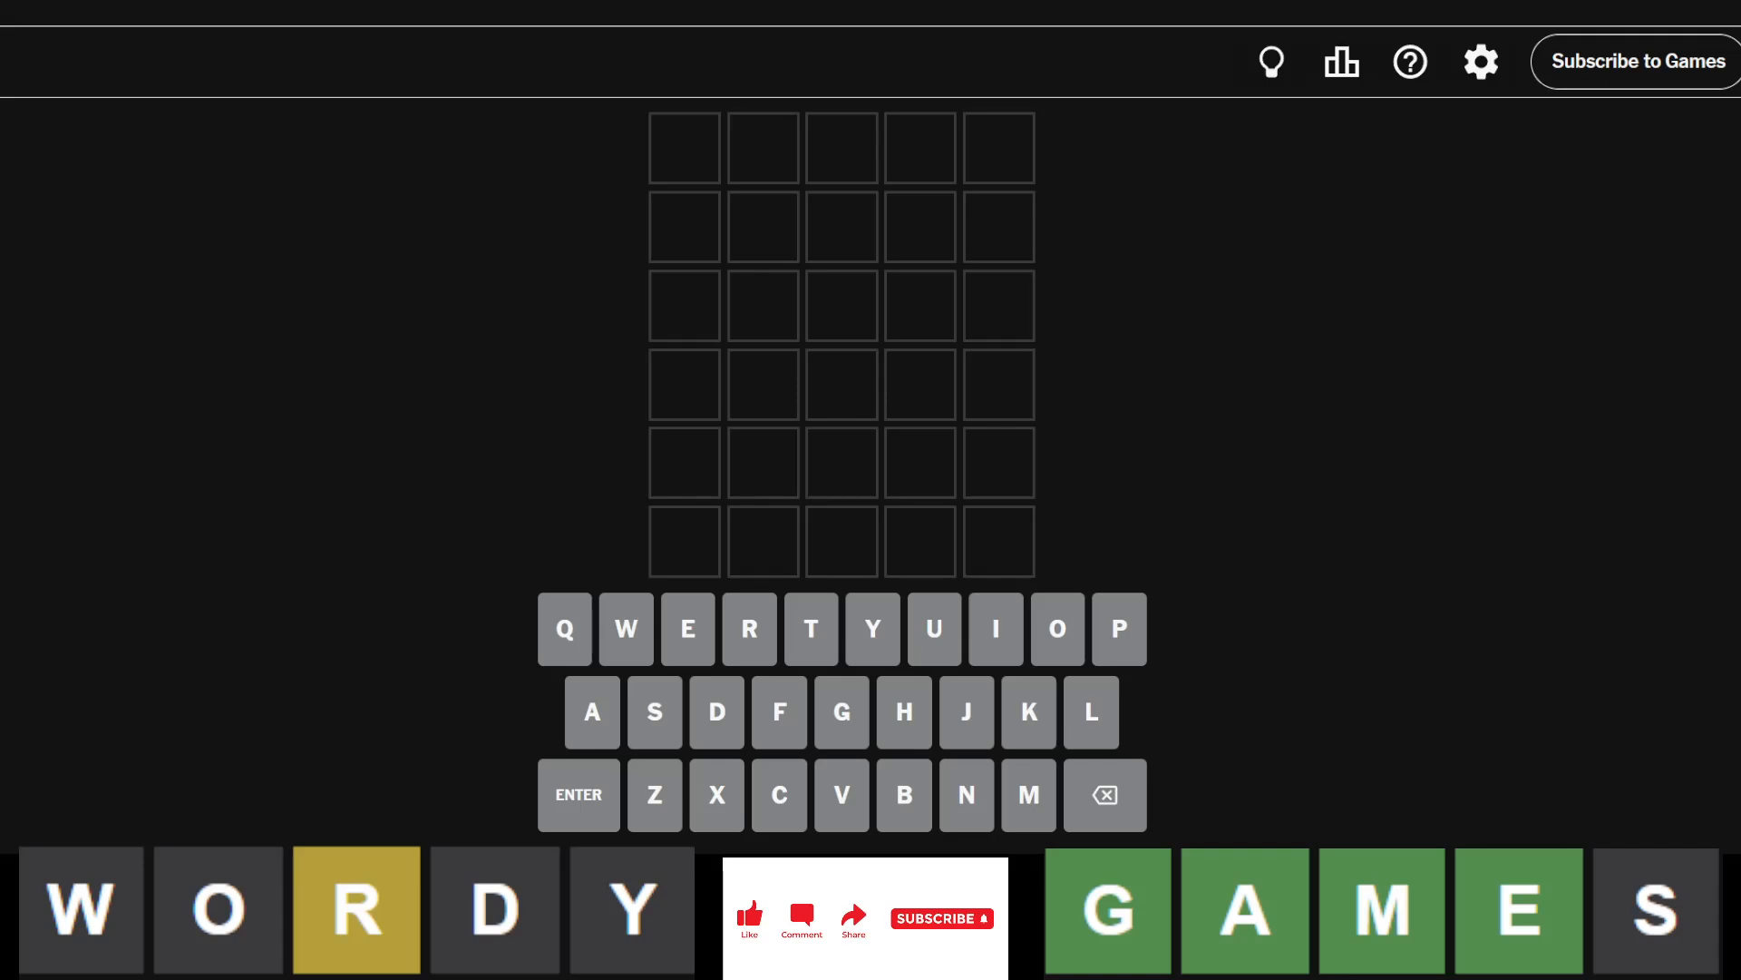
{"action": "mouse_move", "coordinate": [1524, 167]}
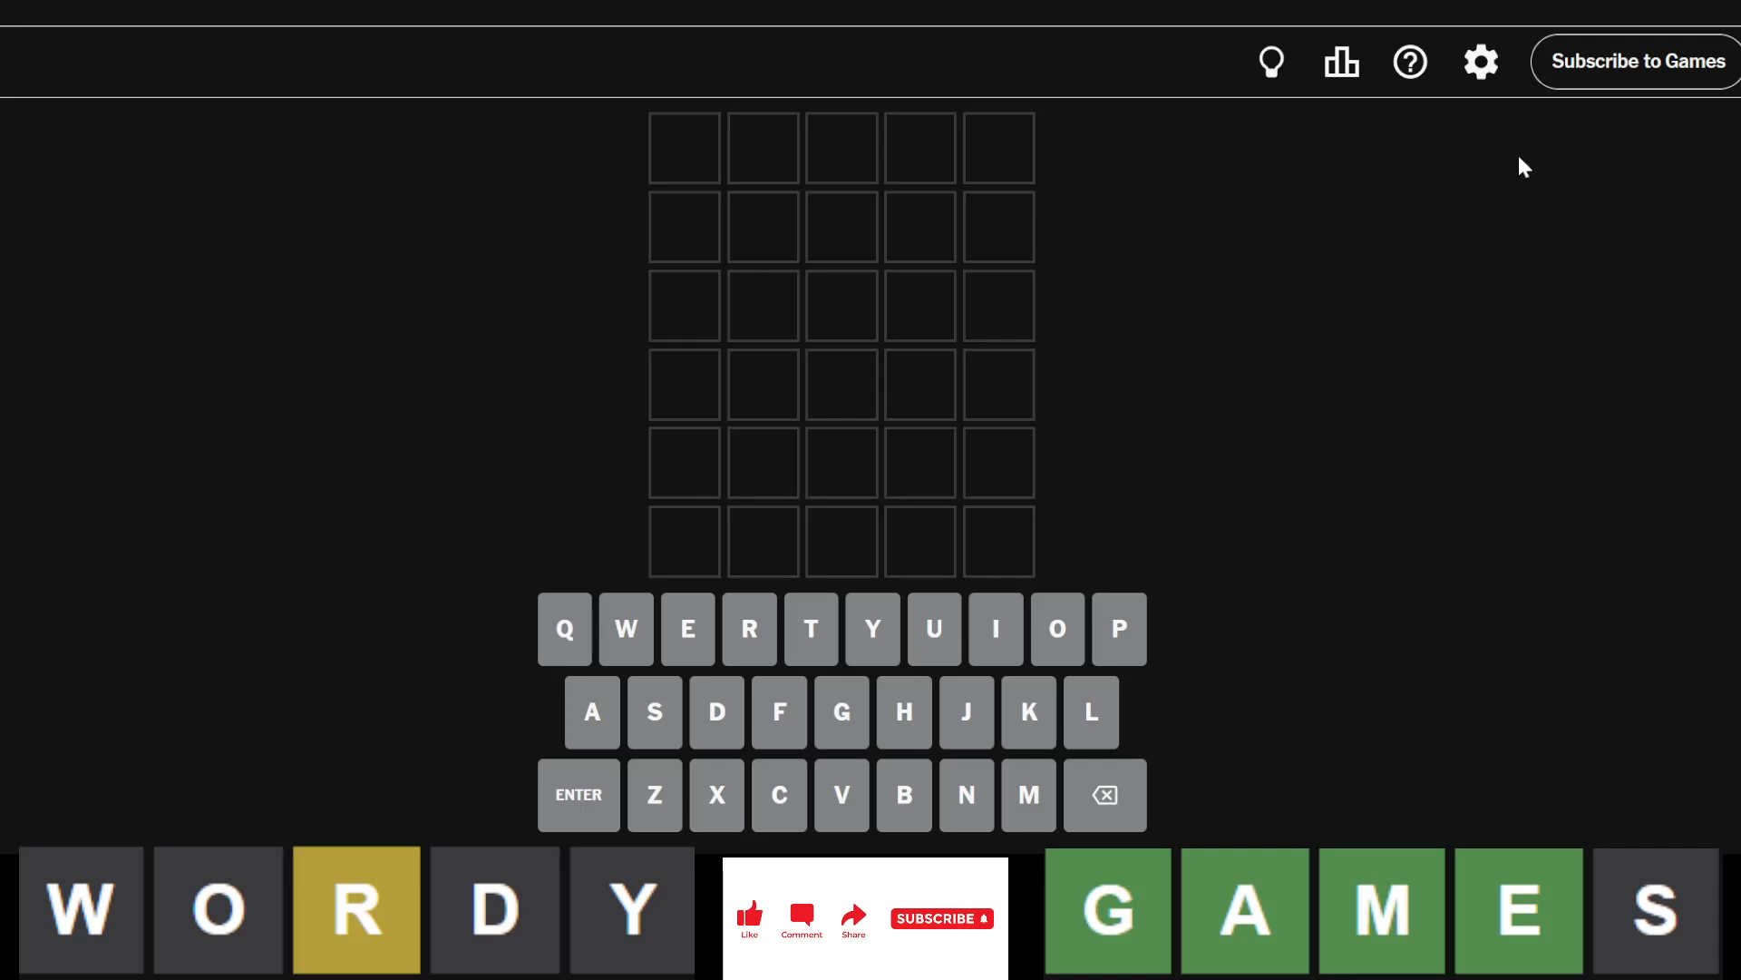
- Enter ORATE as the first guess, scoring O misplaced and R correct
{"action": "type", "text": "RATE"}
{"action": "type", "text": "XROXX"}
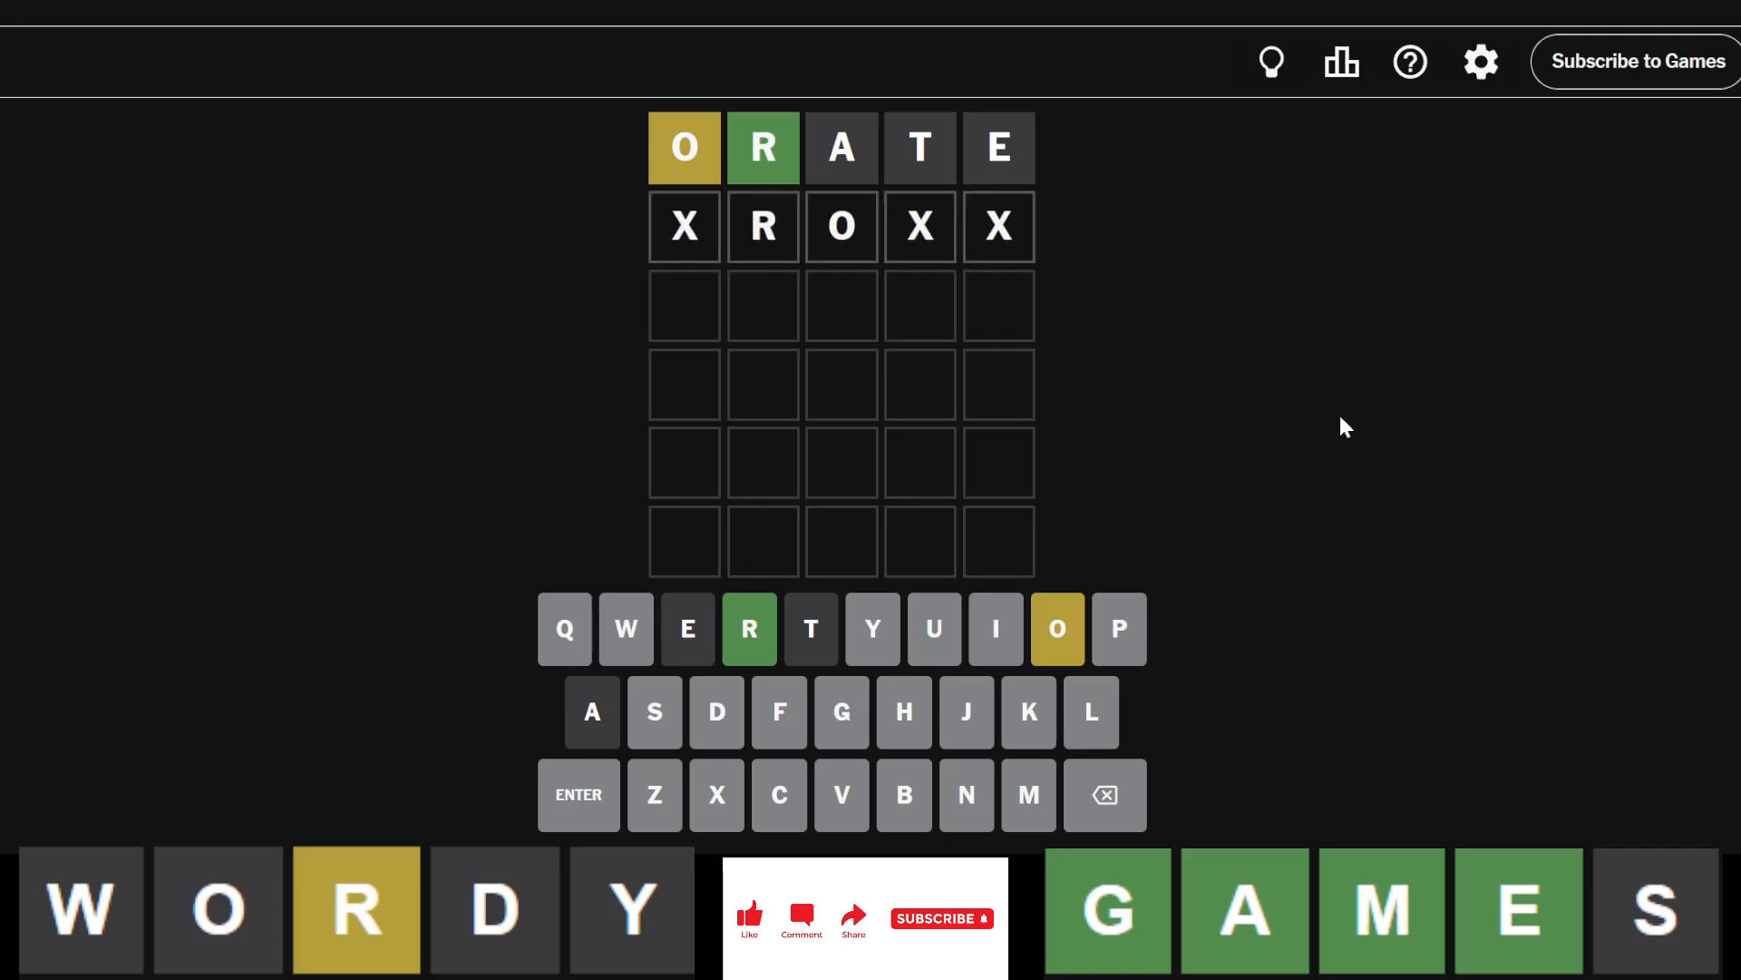
{"action": "mouse_move", "coordinate": [784, 372]}
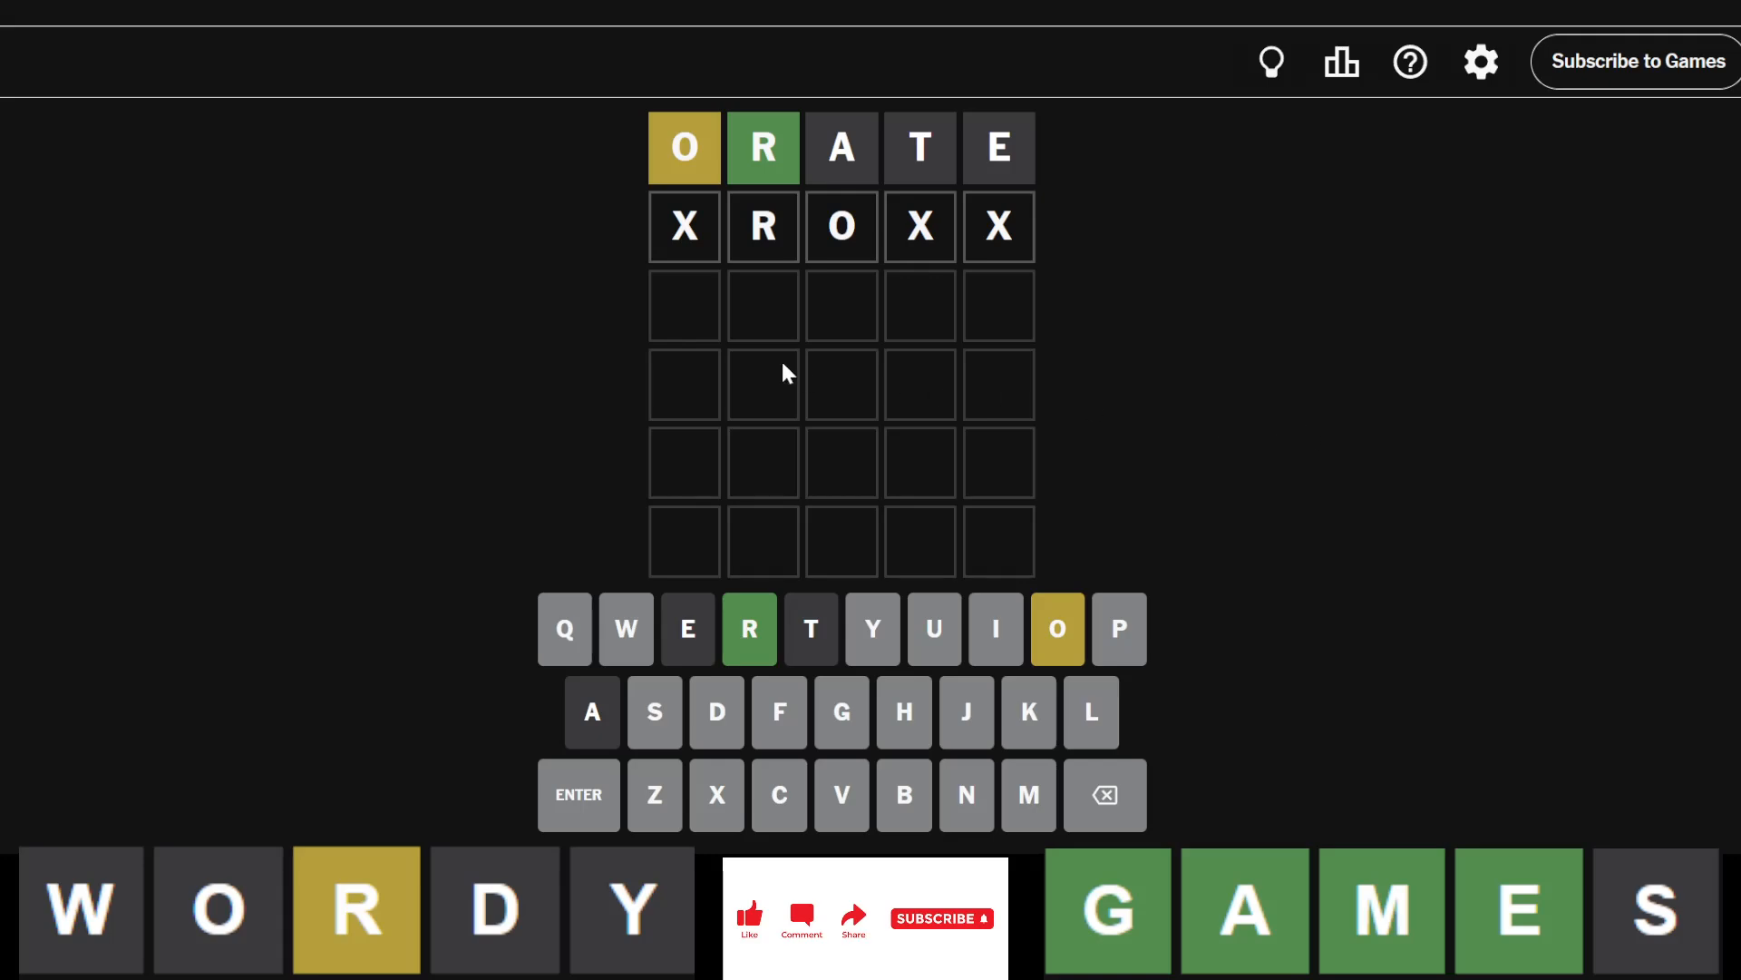
{"action": "mouse_move", "coordinate": [1045, 320]}
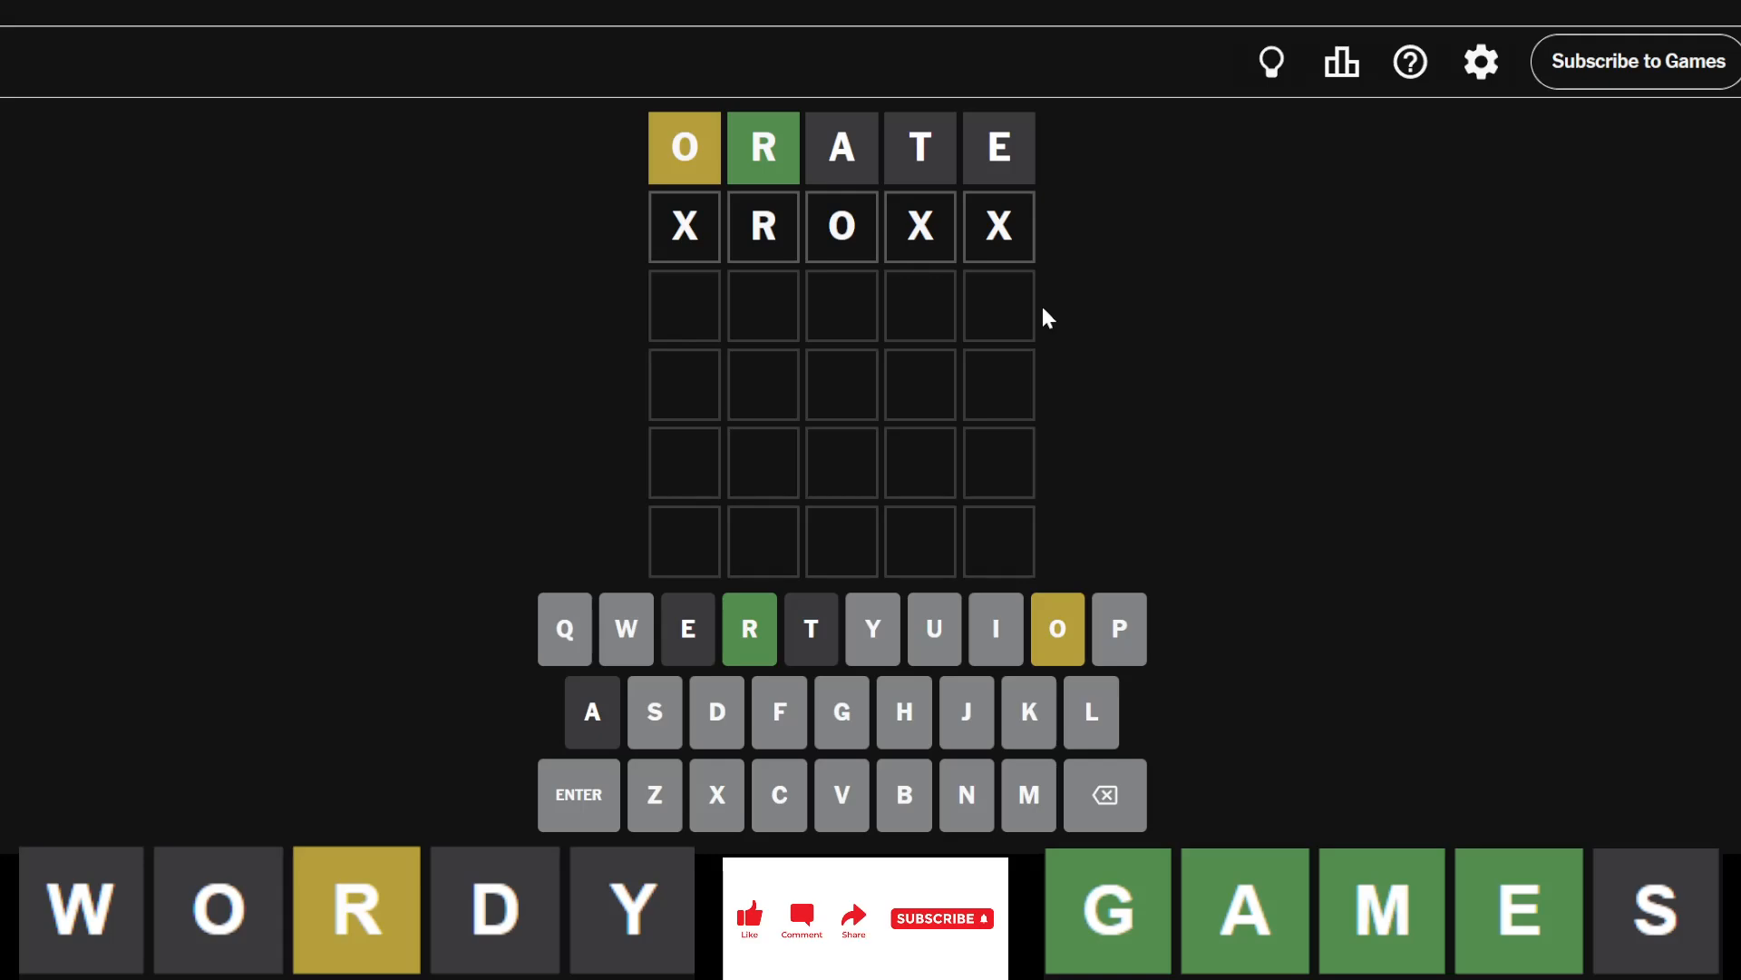
{"action": "mouse_move", "coordinate": [1250, 376]}
{"action": "type", "text": "S"}
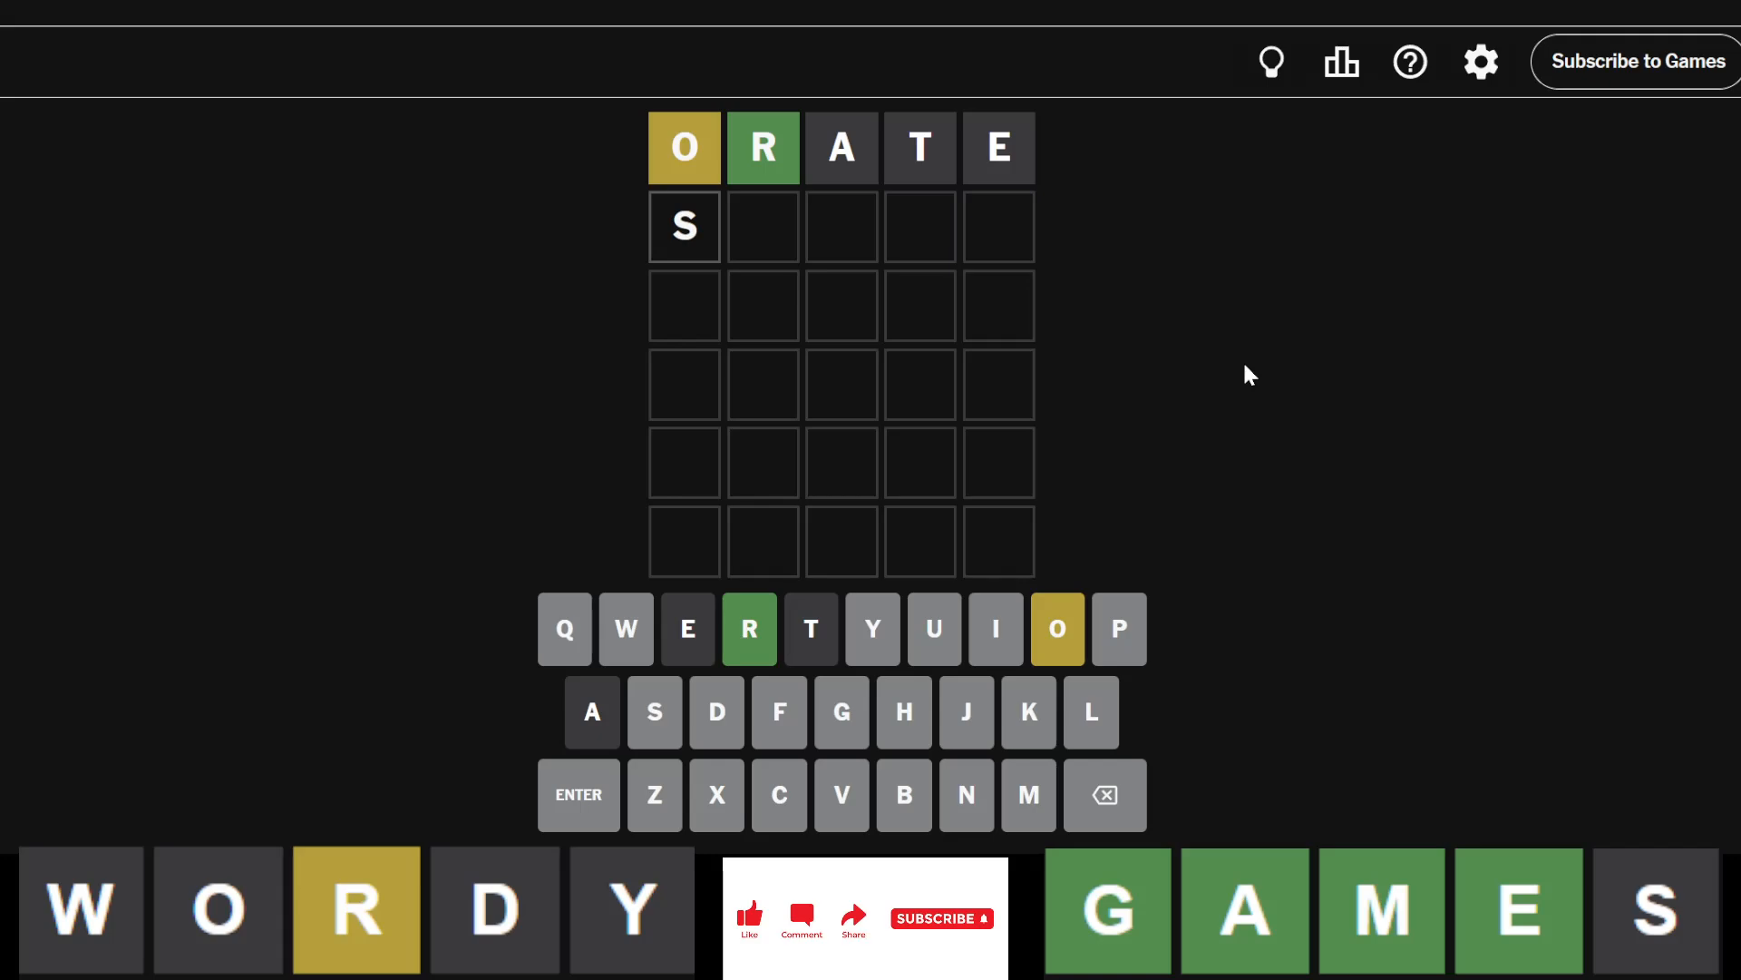
- Complete and submit SKIMP as the second guess, scoring only P misplaced
{"action": "type", "text": "KIMP"}
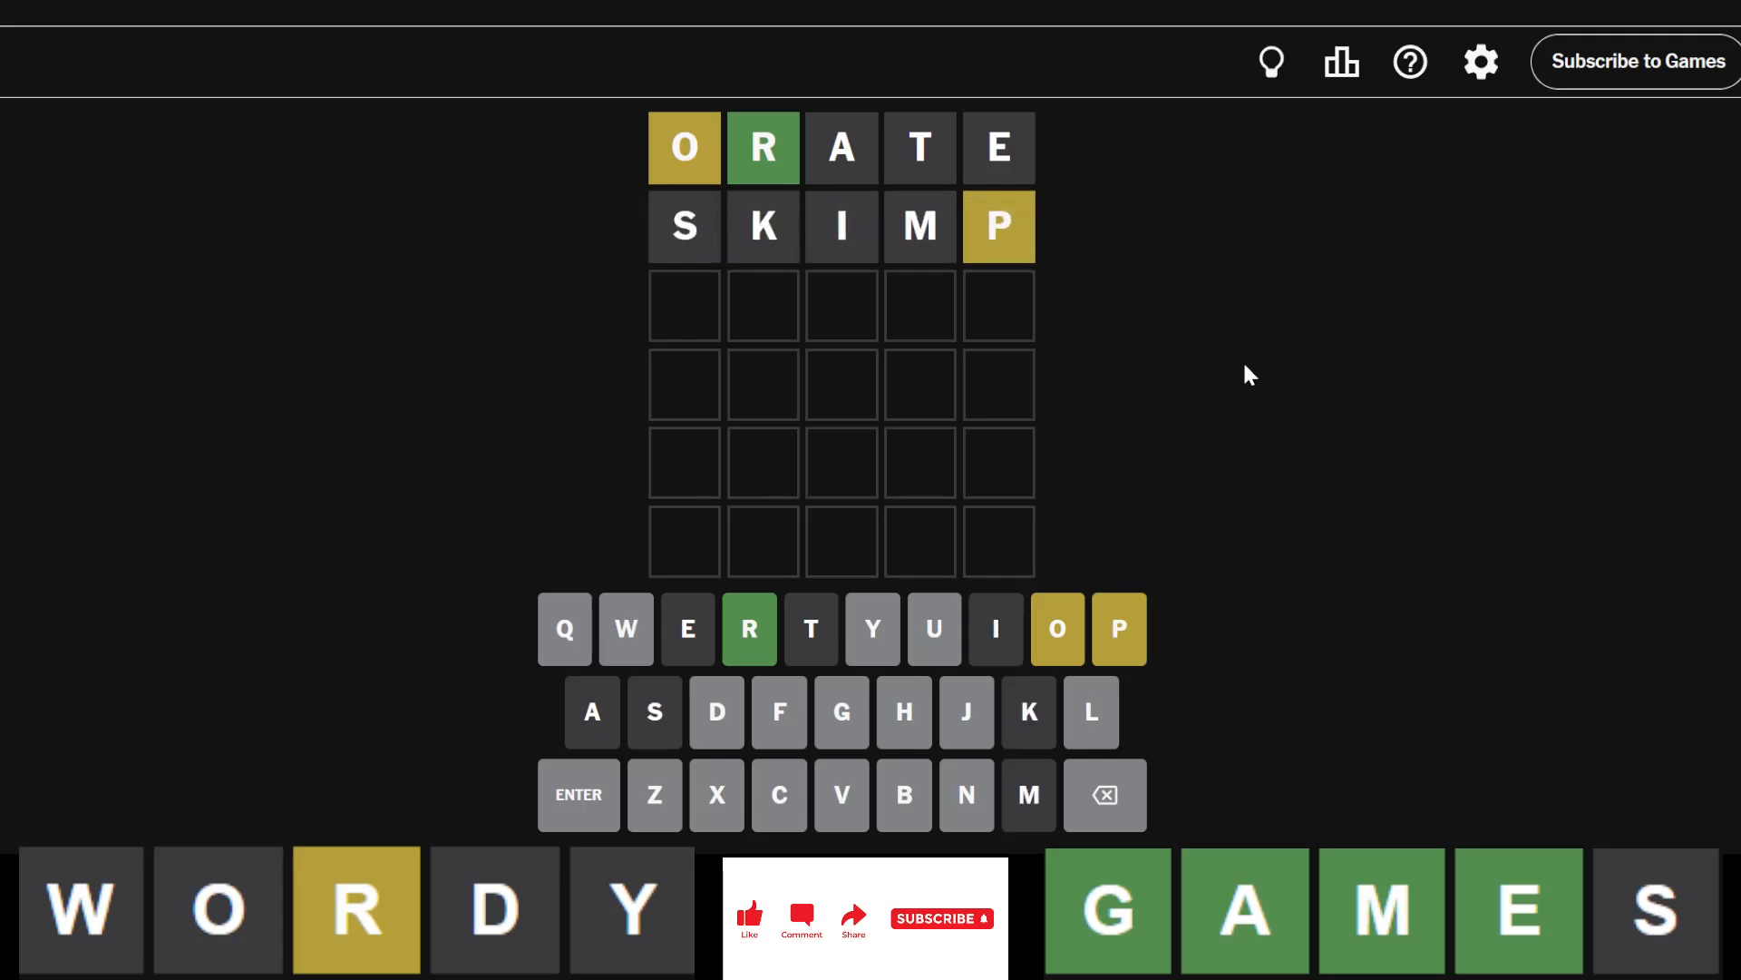
{"action": "mouse_move", "coordinate": [1192, 488]}
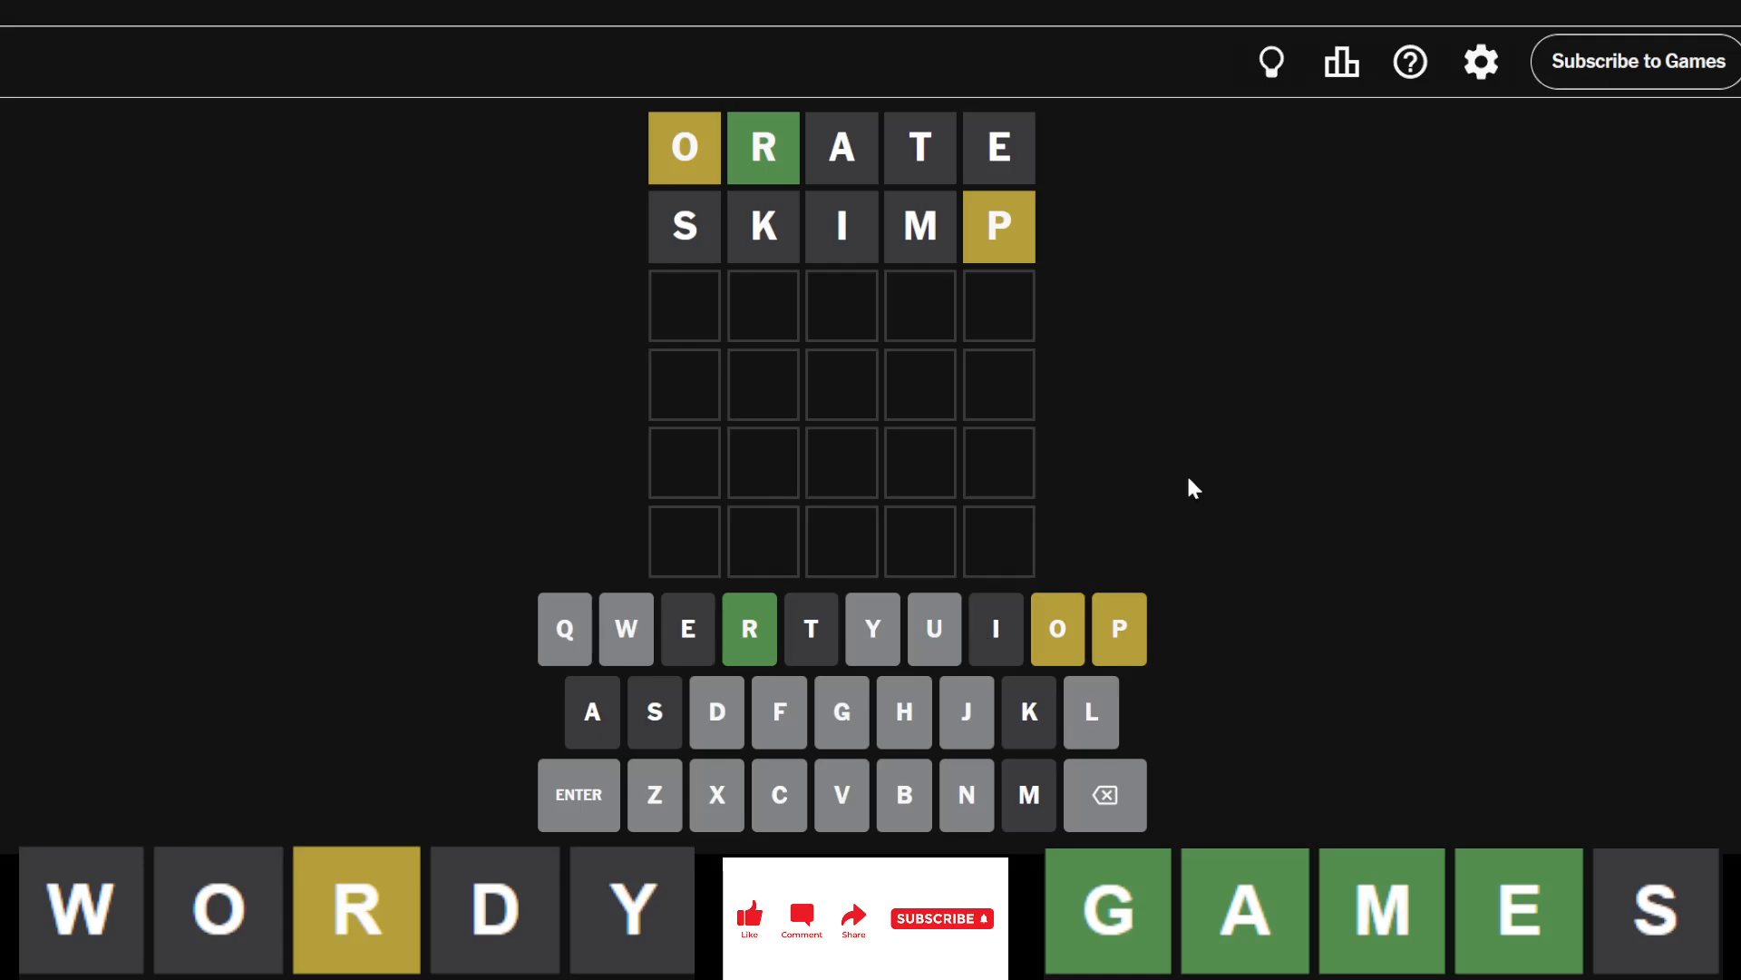
{"action": "mouse_move", "coordinate": [1247, 446]}
{"action": "type", "text": "PRONG"}
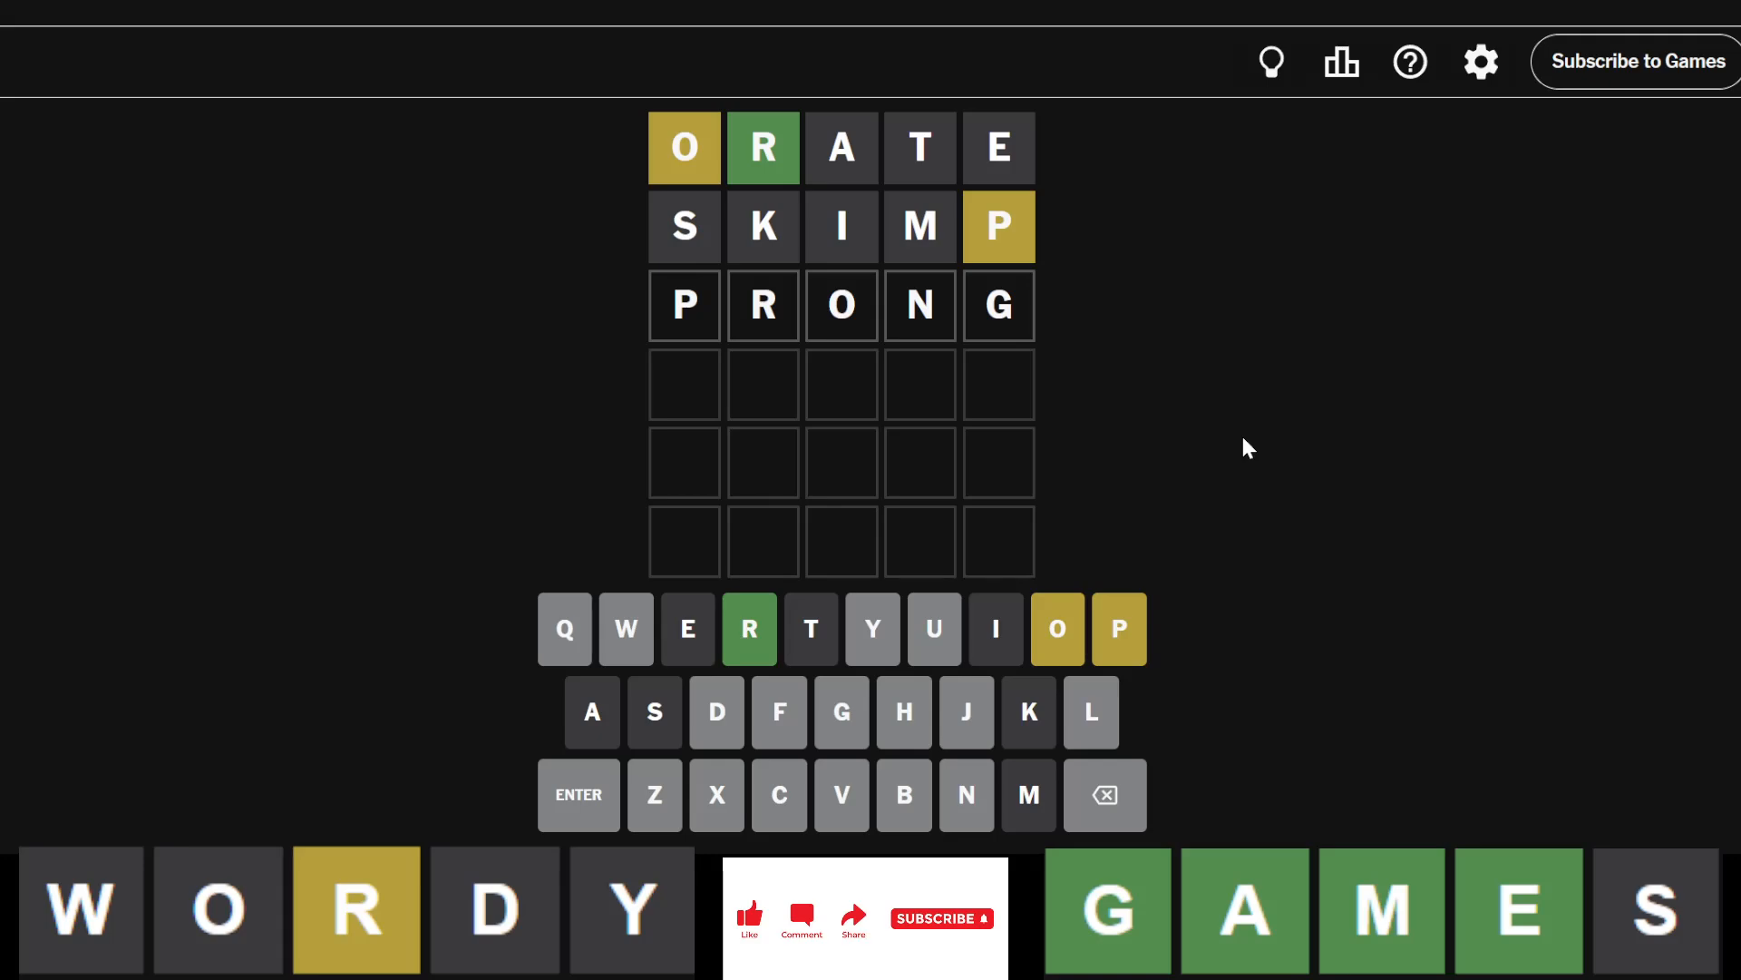
{"action": "type", "text": "Y"}
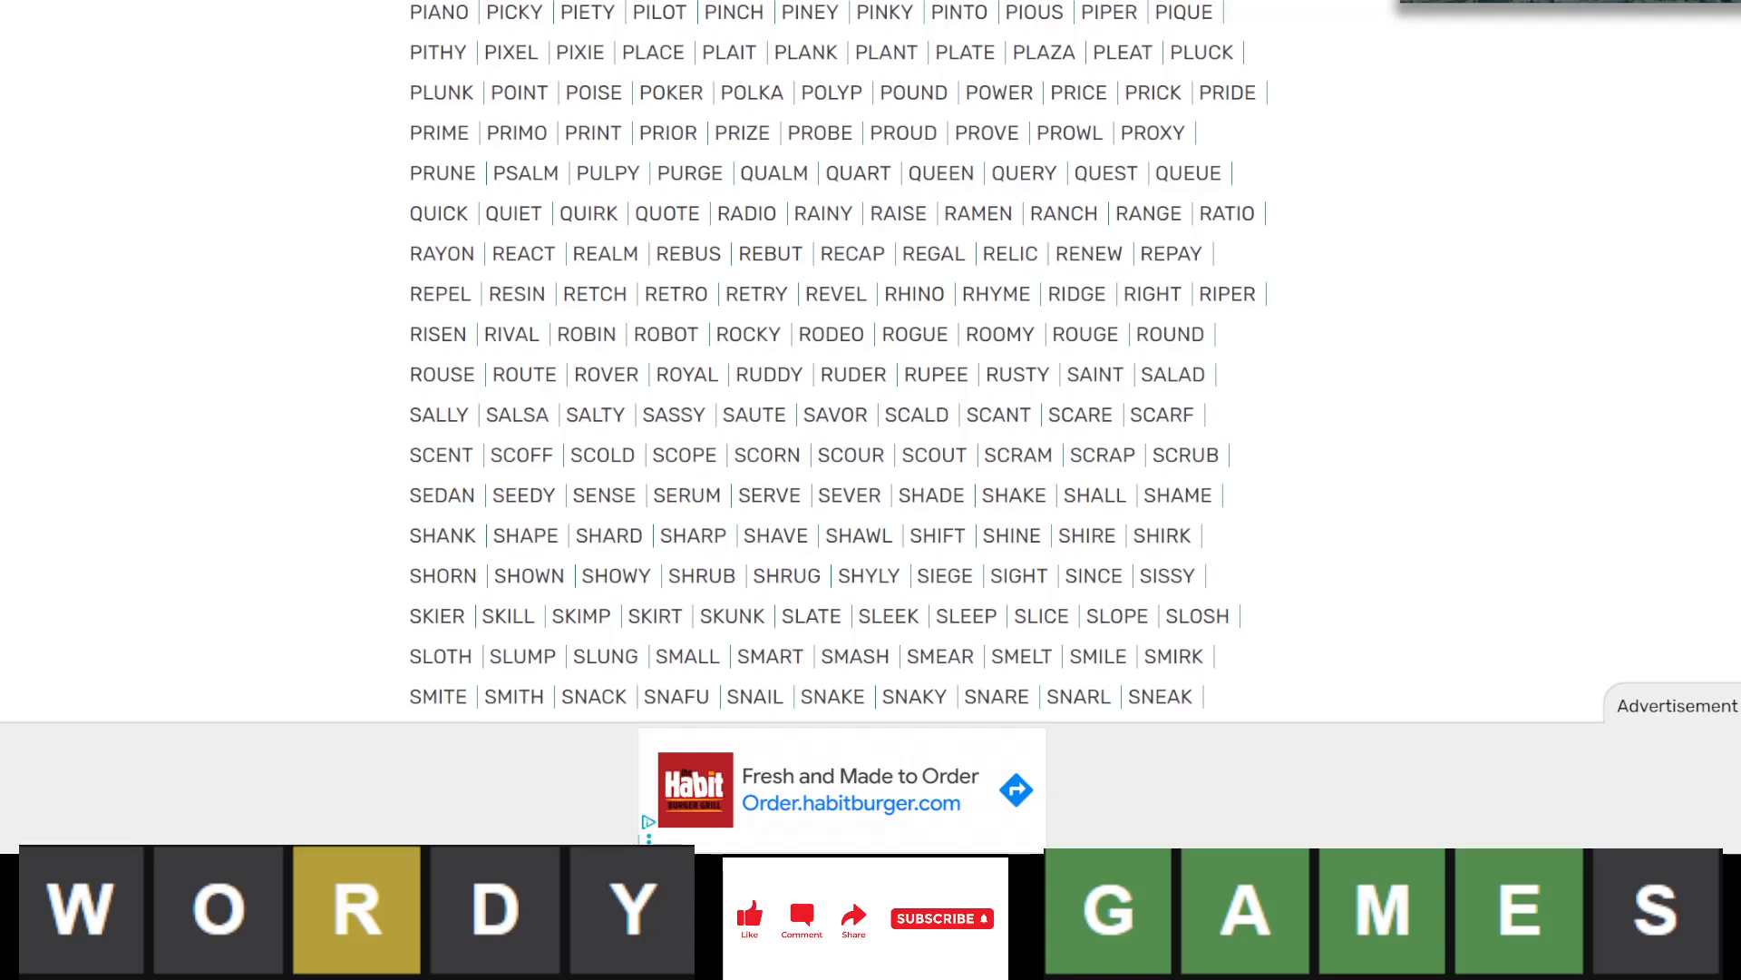
{"action": "mouse_move", "coordinate": [660, 16]}
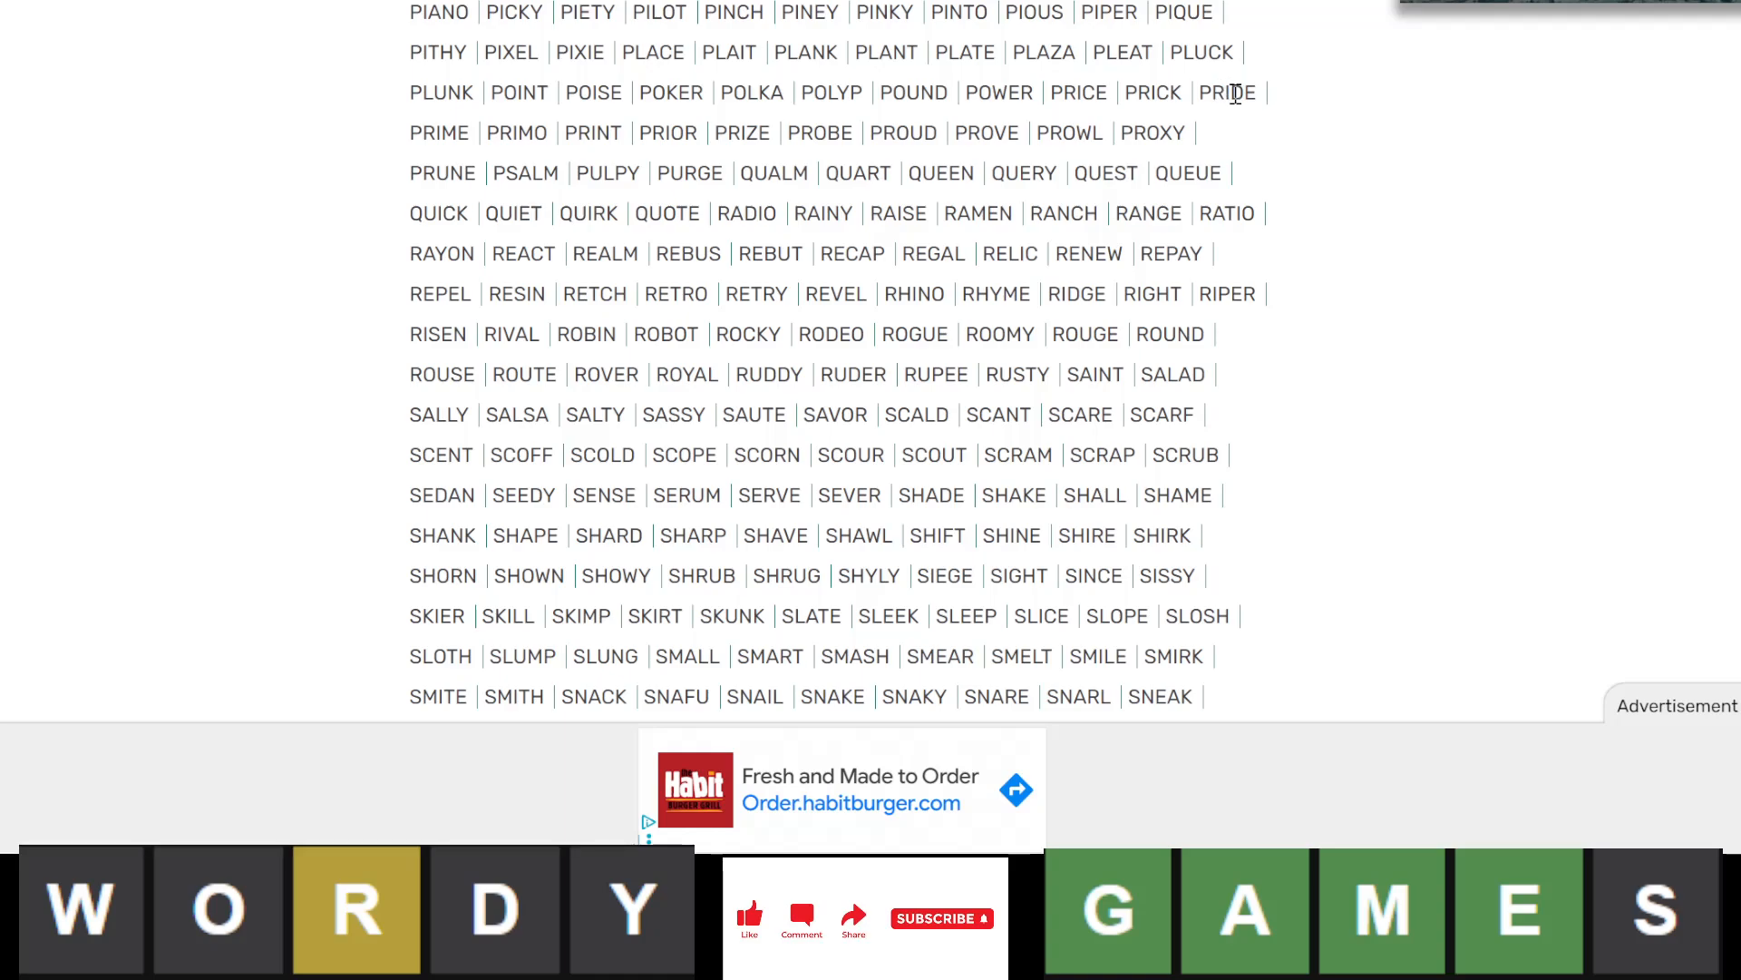
{"action": "mouse_move", "coordinate": [670, 132]}
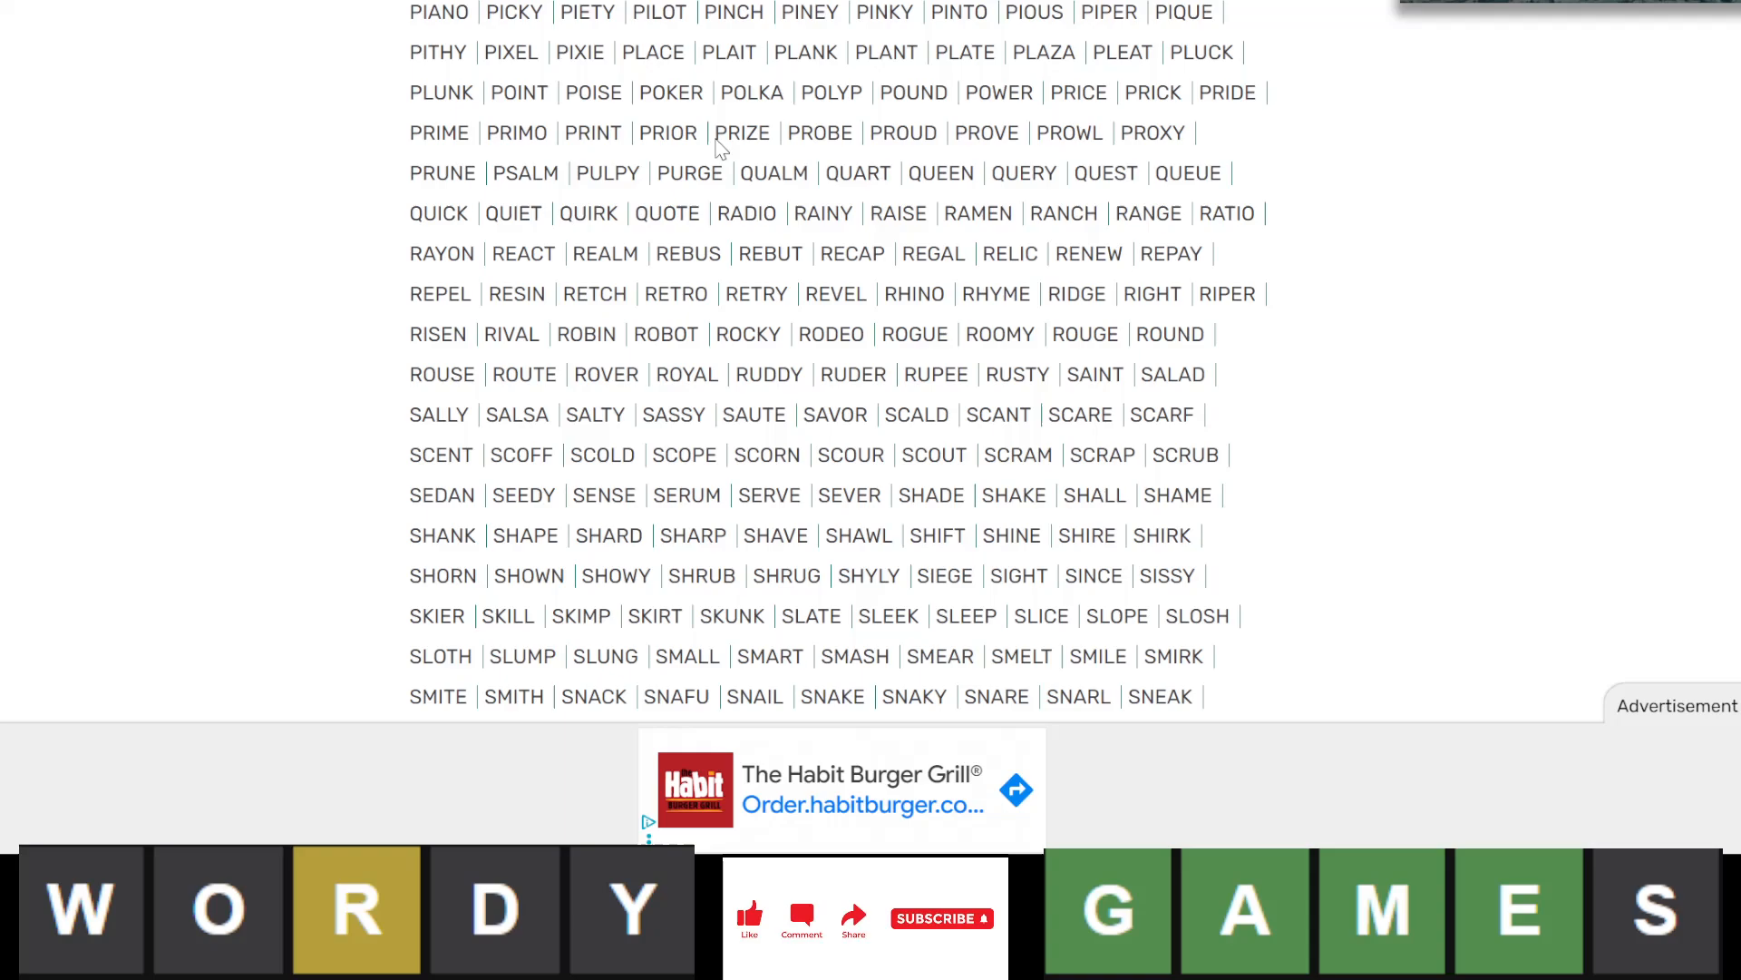
{"action": "mouse_move", "coordinate": [831, 132]}
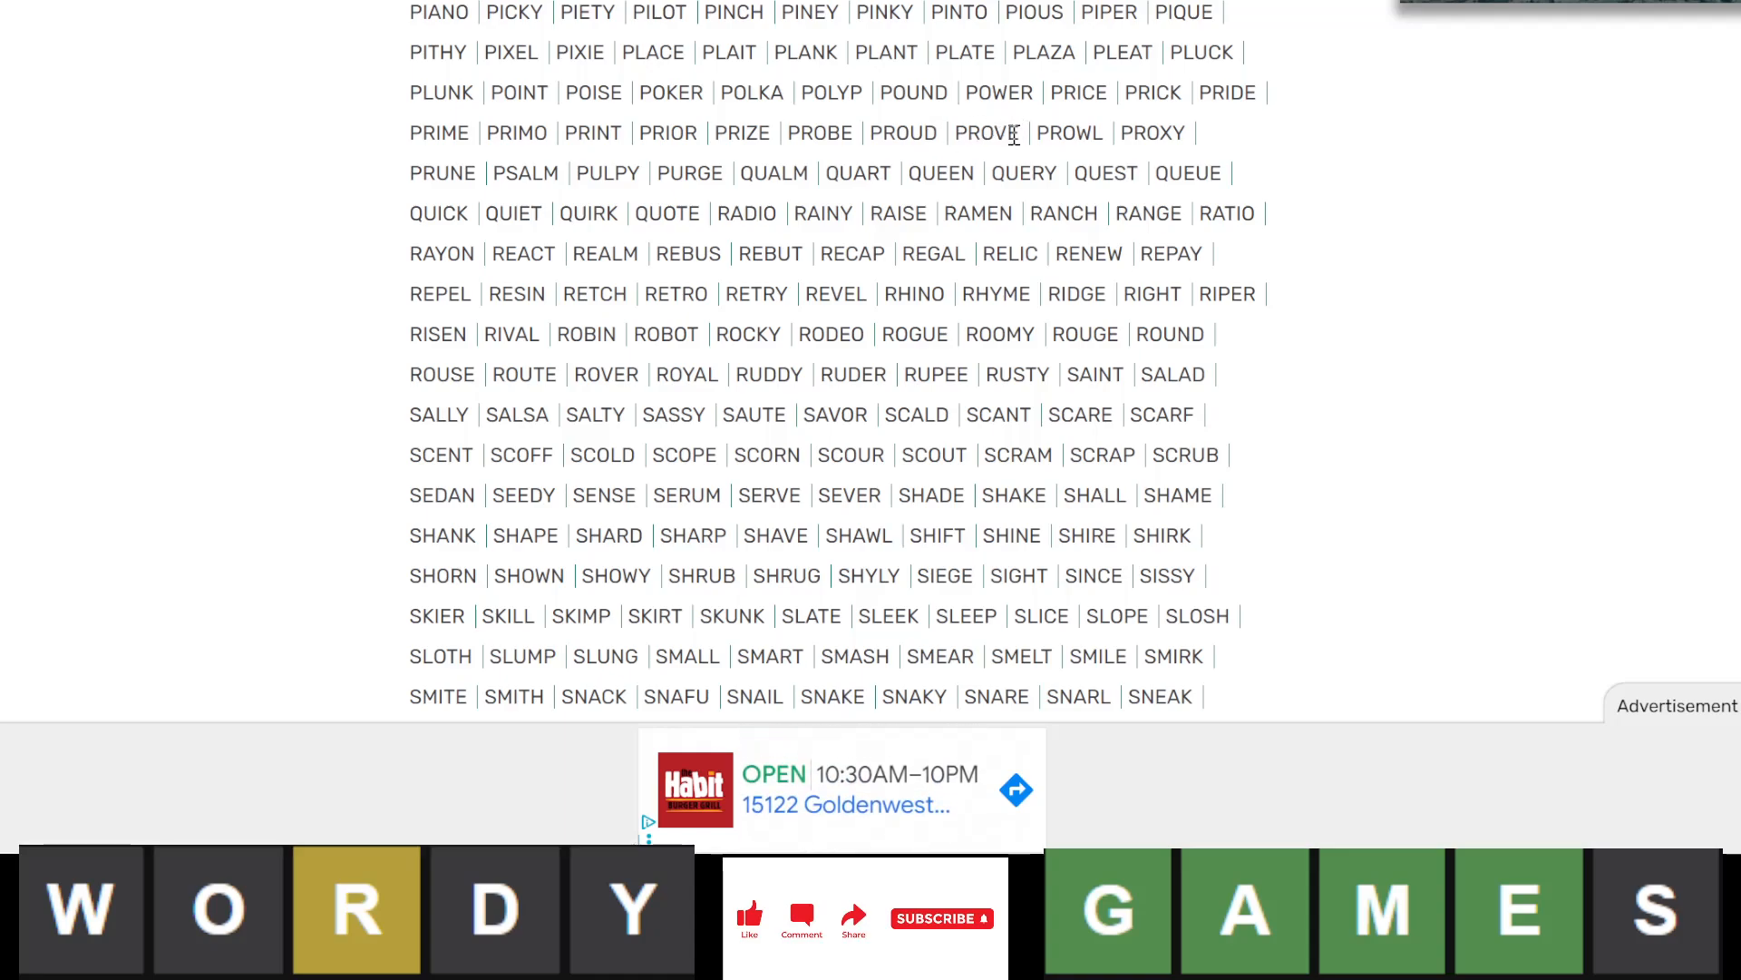
{"action": "mouse_move", "coordinate": [1078, 136]}
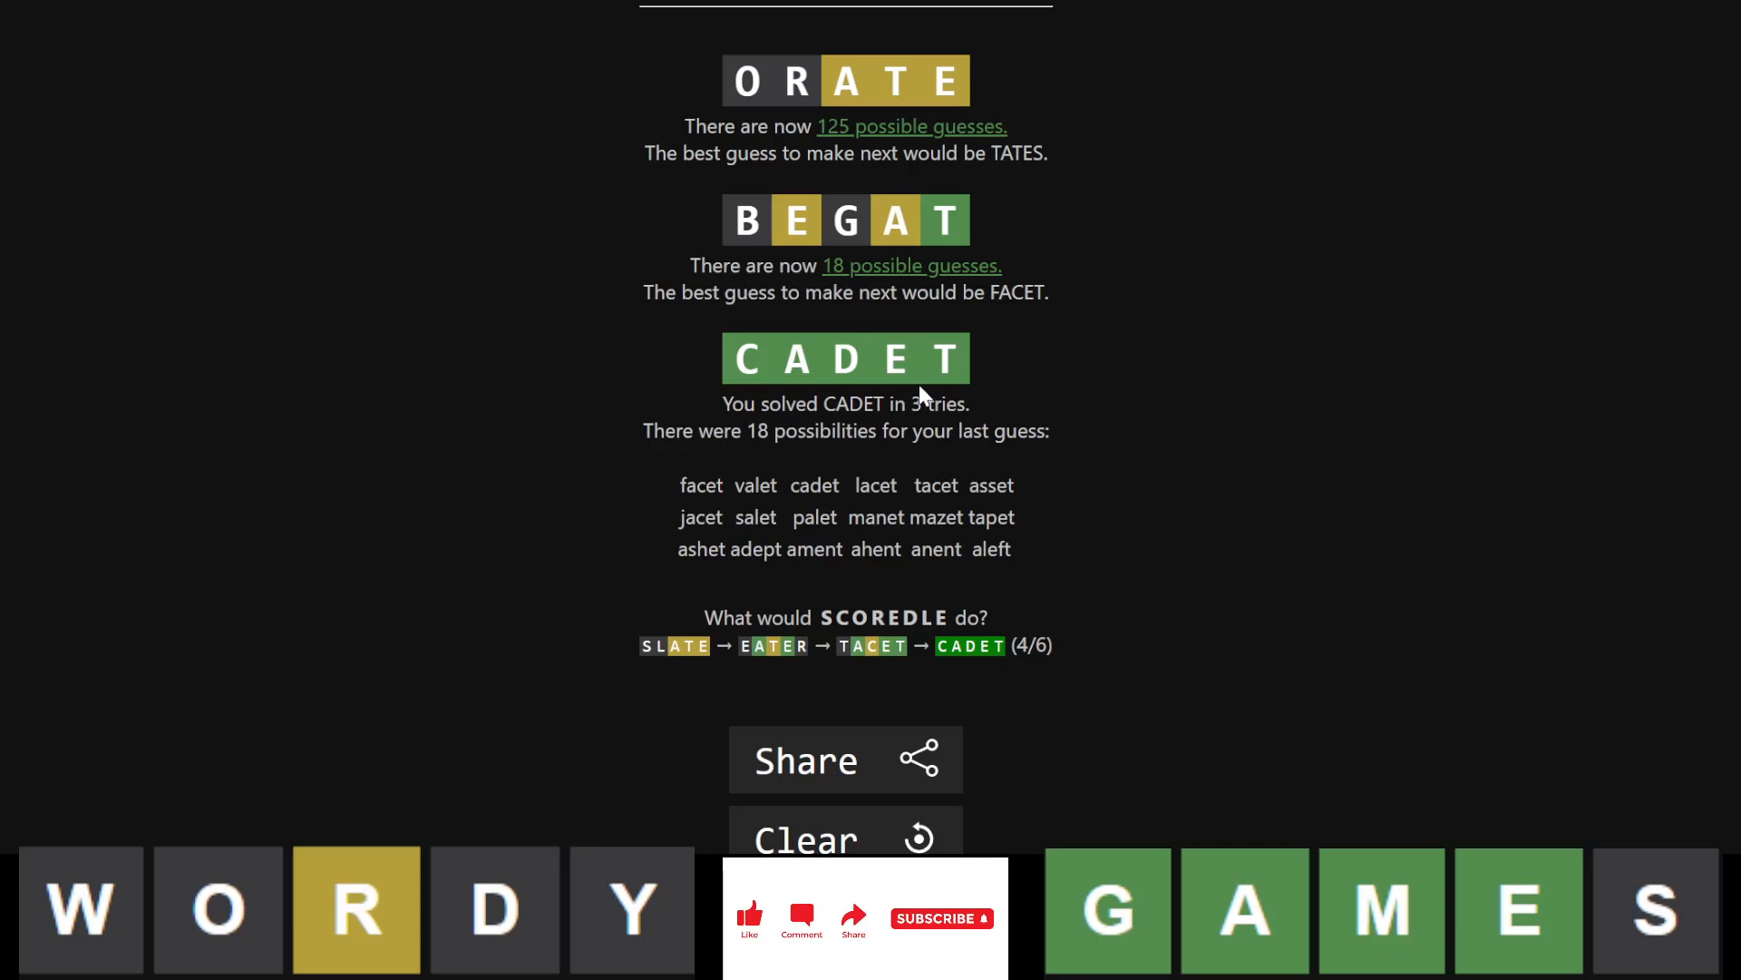
- Clear the earlier analysis and enter ORATE and SKIMP as today's guesses in Scoredle
{"action": "left_click", "coordinate": [843, 836]}
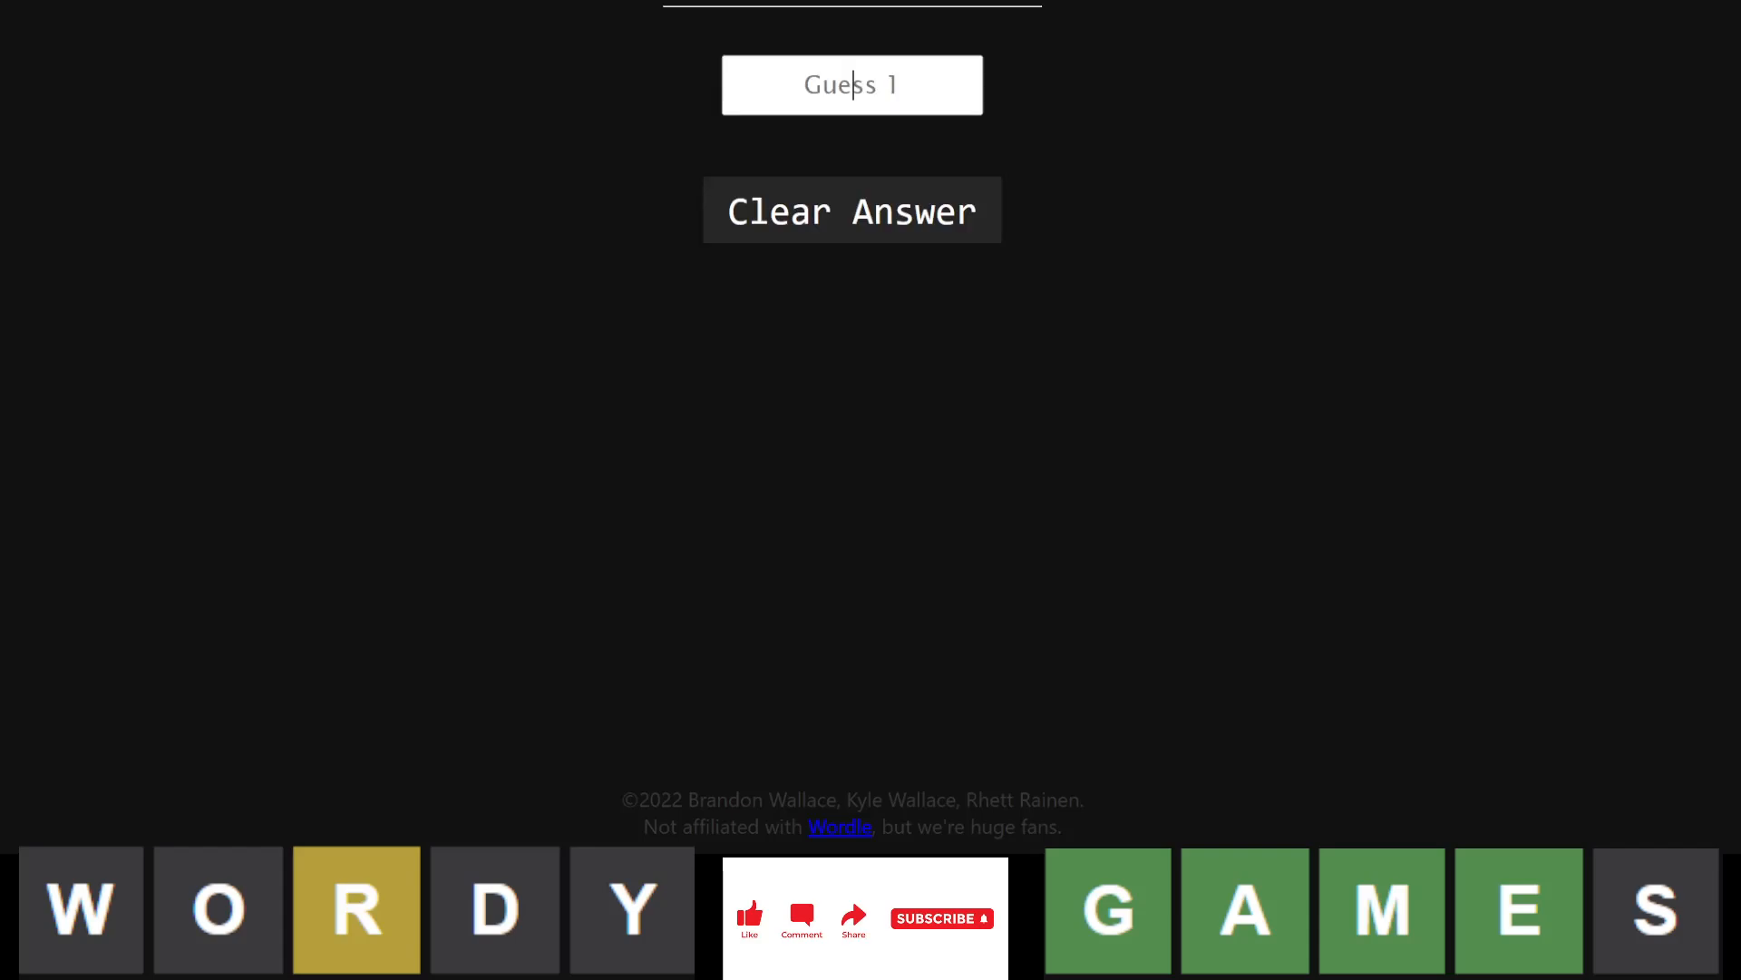
{"action": "type", "text": "ORATE"}
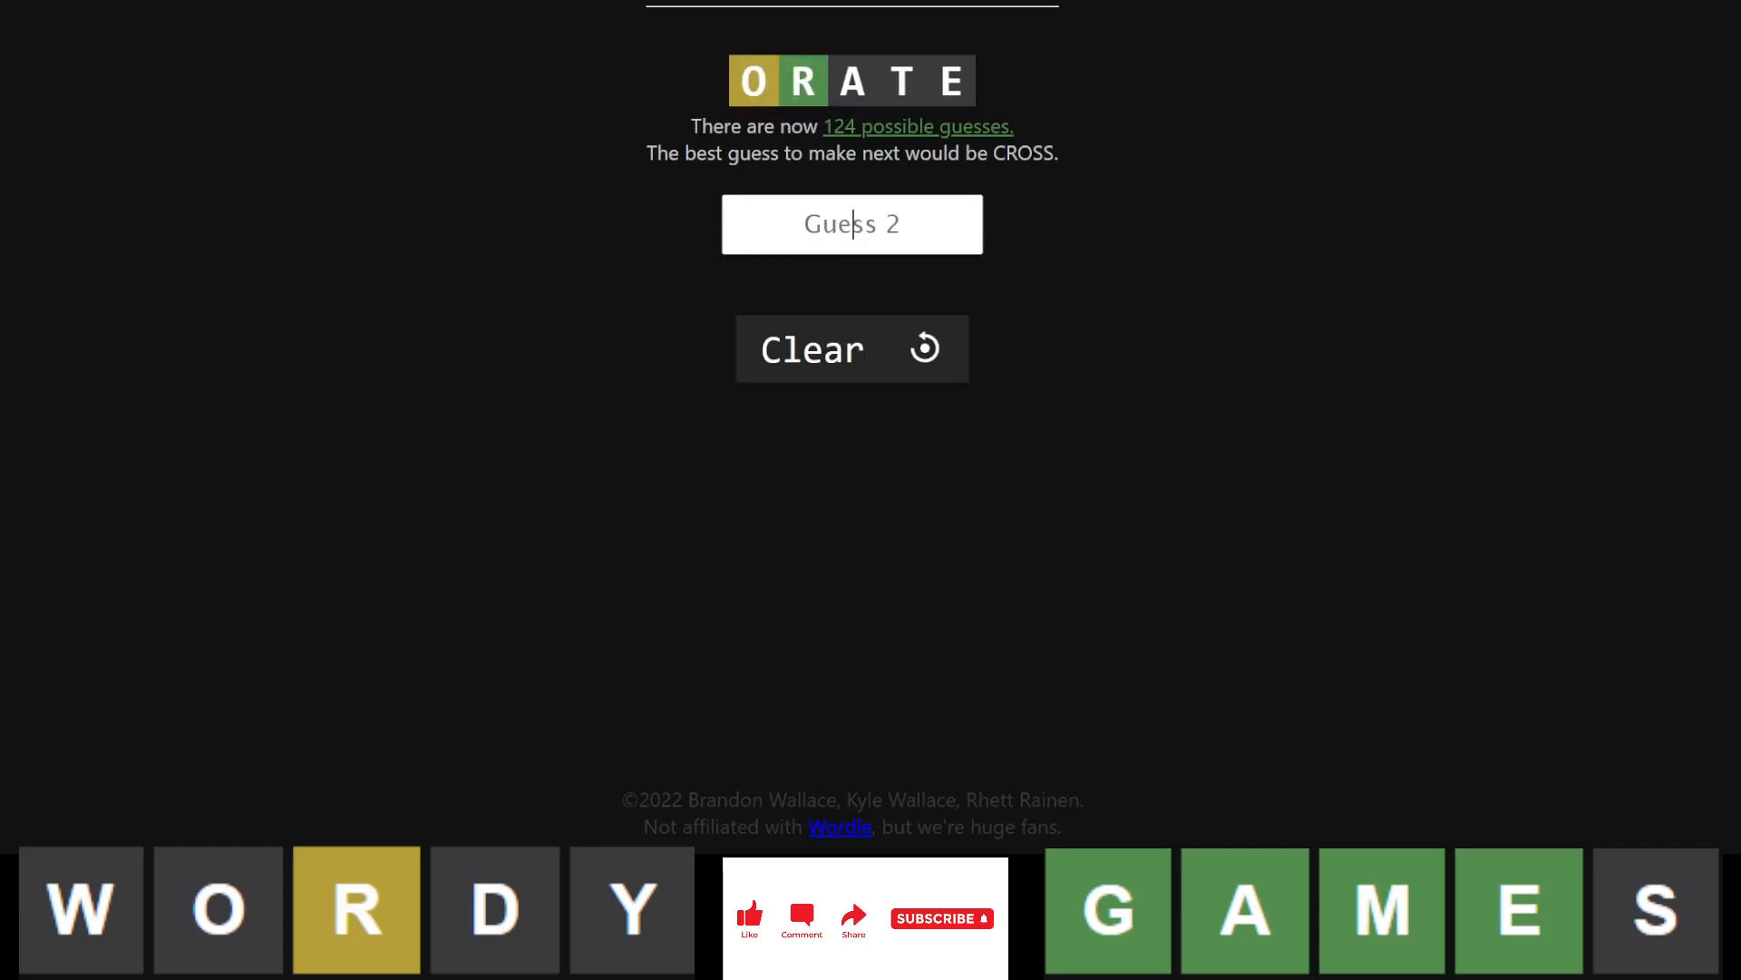
{"action": "type", "text": "SKIM"}
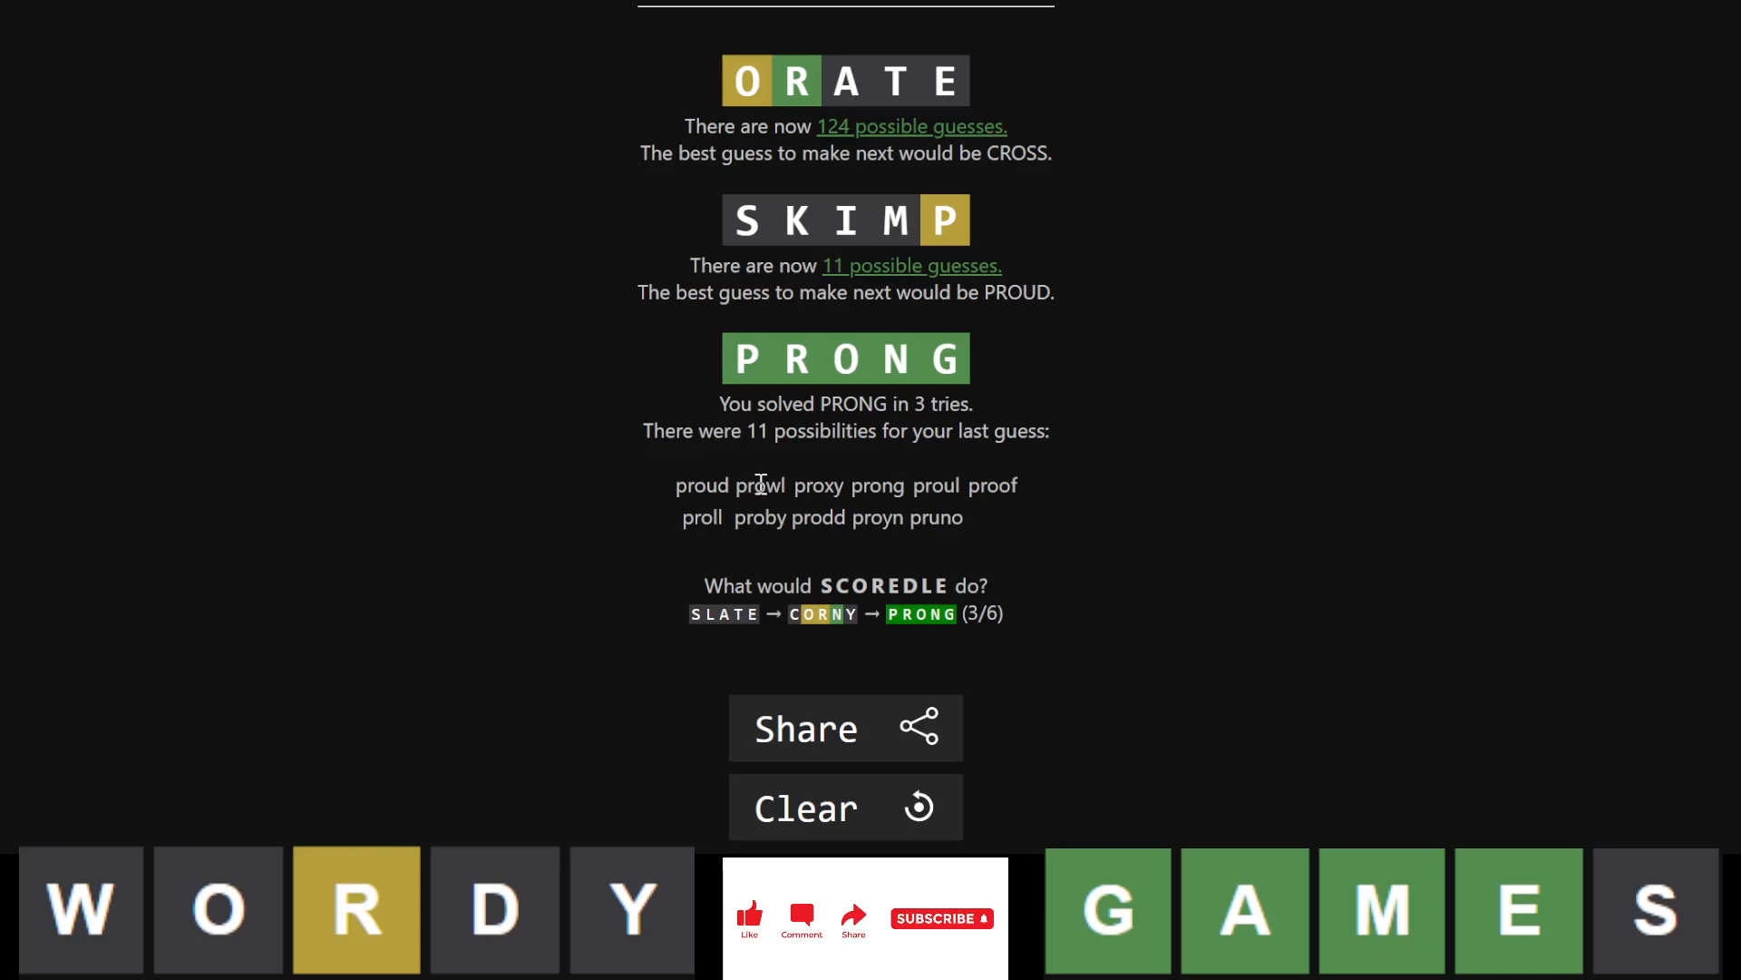
{"action": "mouse_move", "coordinate": [874, 526]}
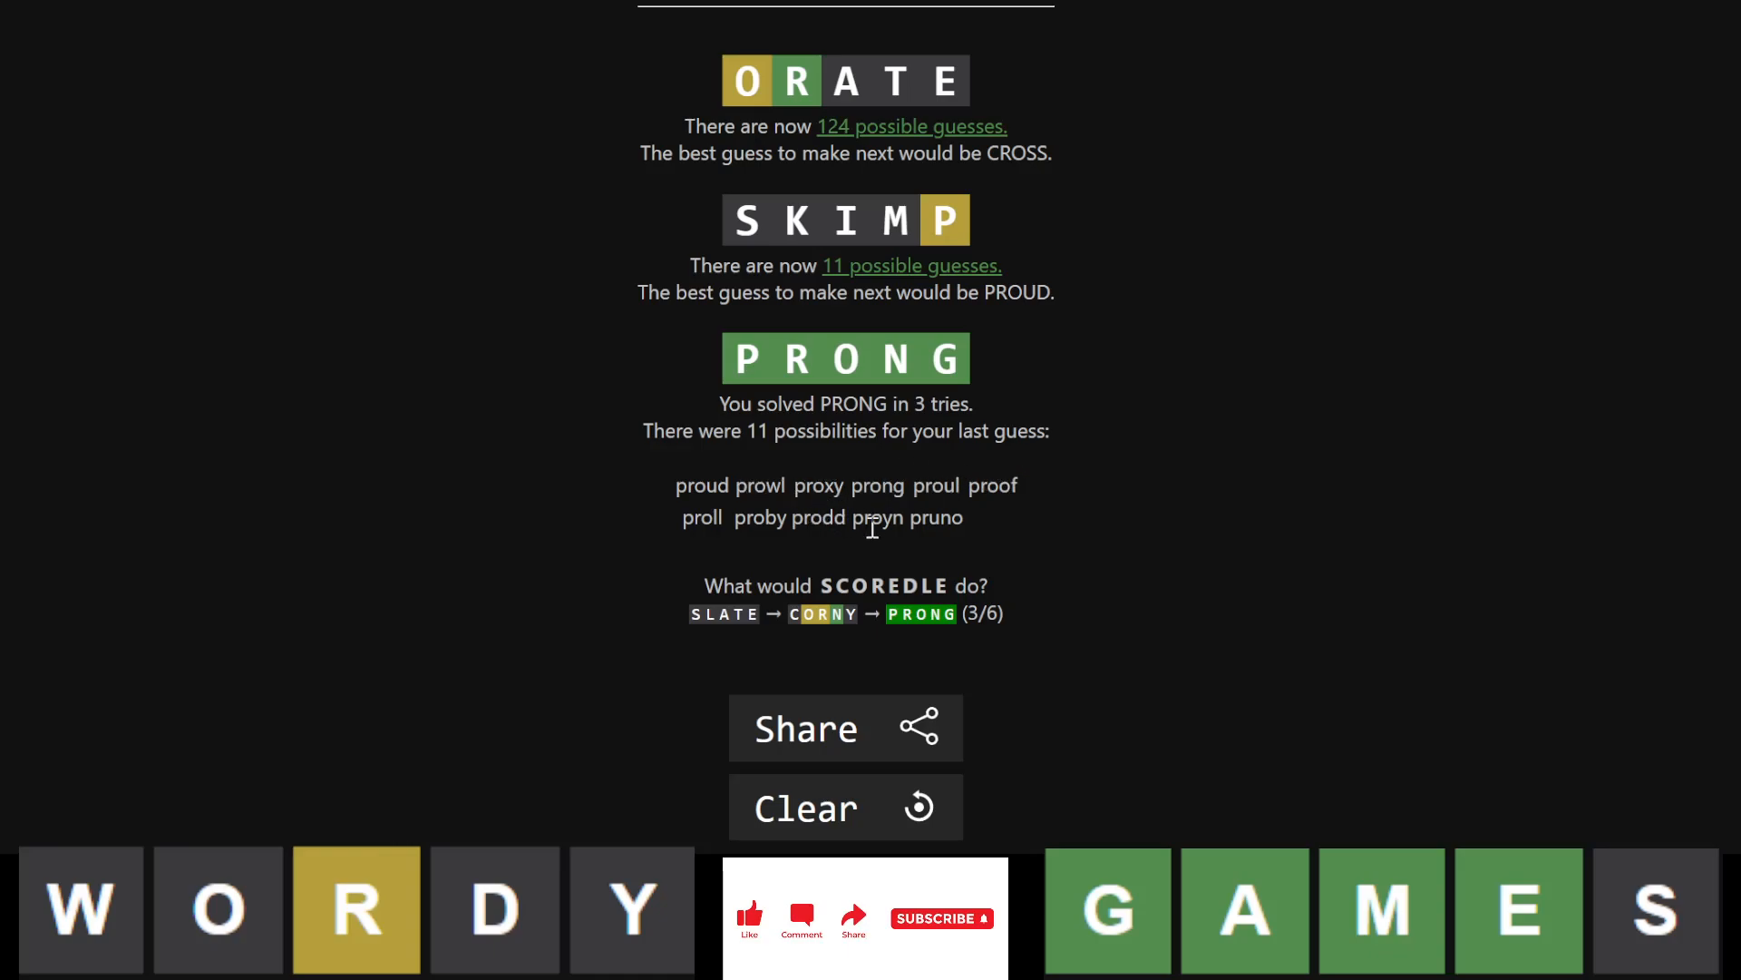
{"action": "mouse_move", "coordinate": [696, 488]}
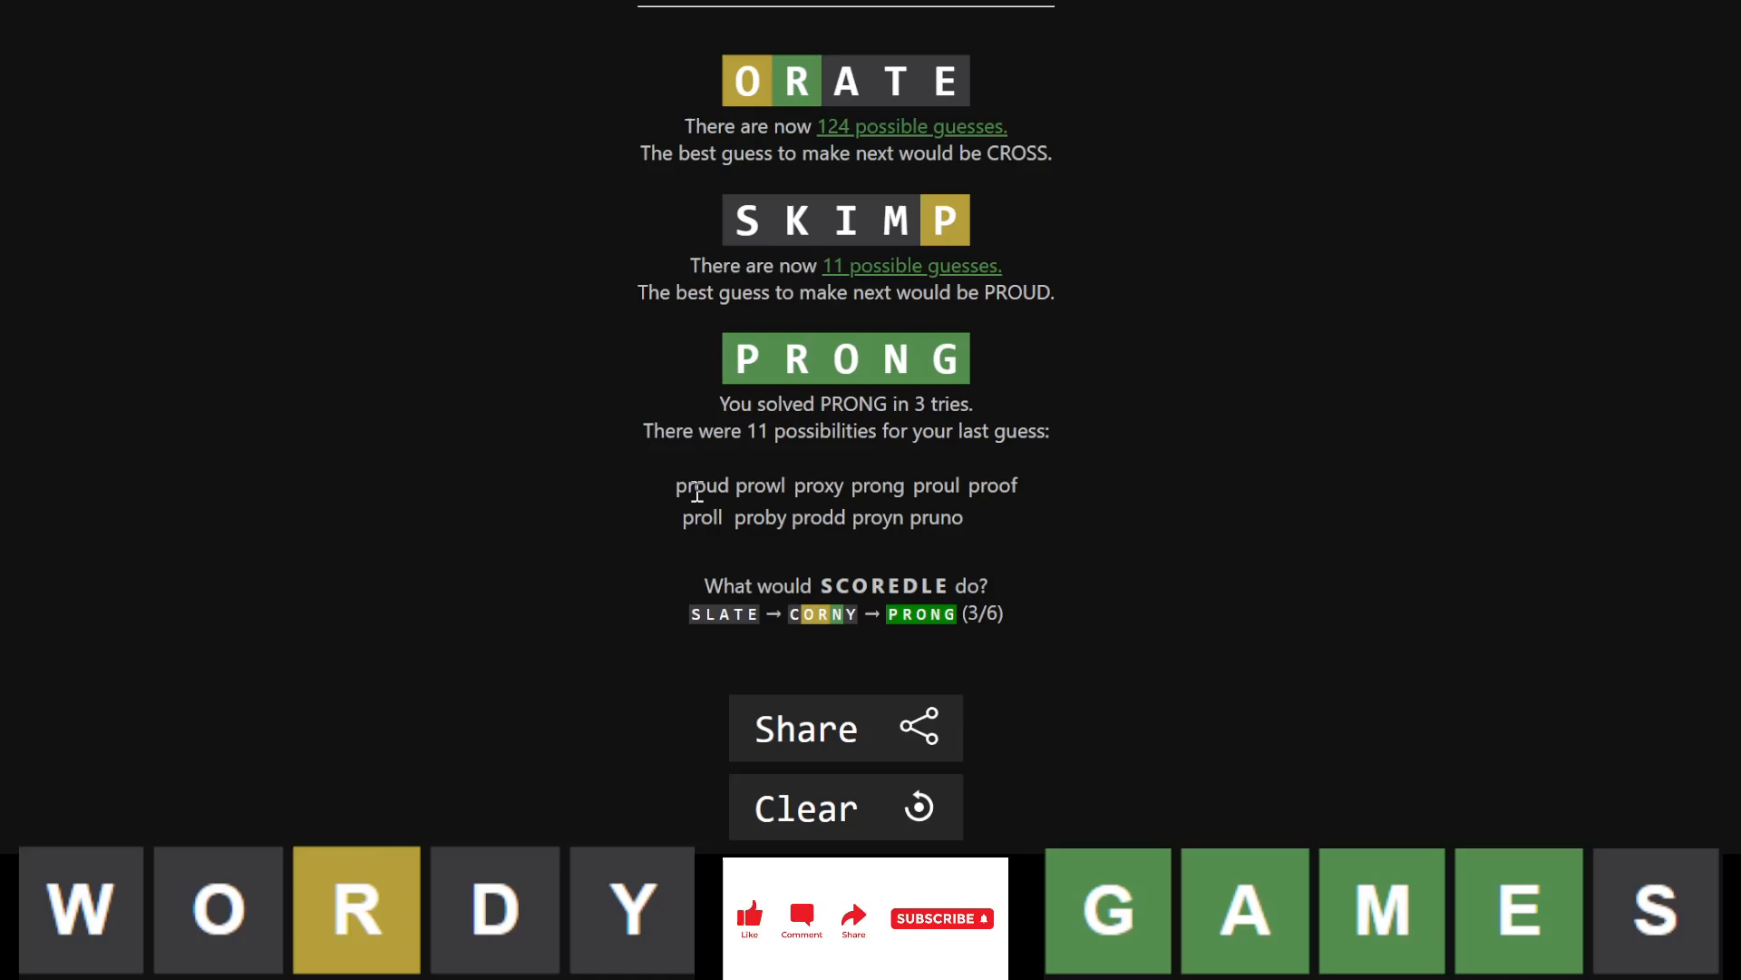
{"action": "mouse_move", "coordinate": [745, 479]}
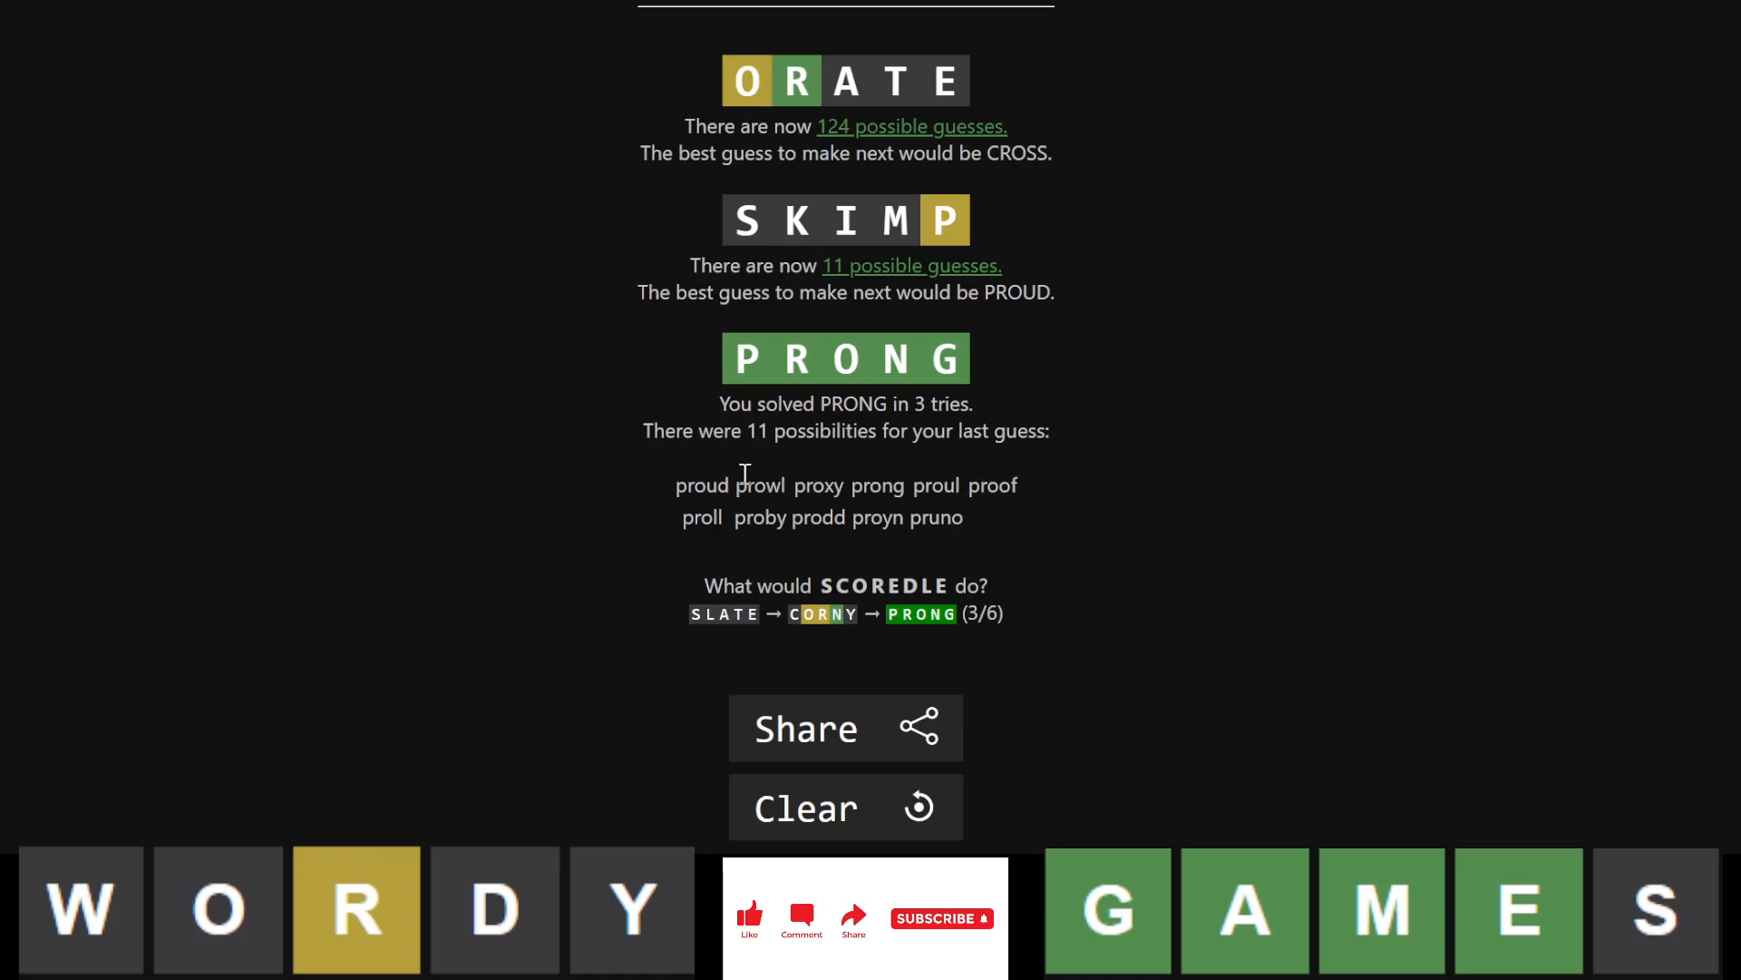
{"action": "double_click", "coordinate": [992, 486]}
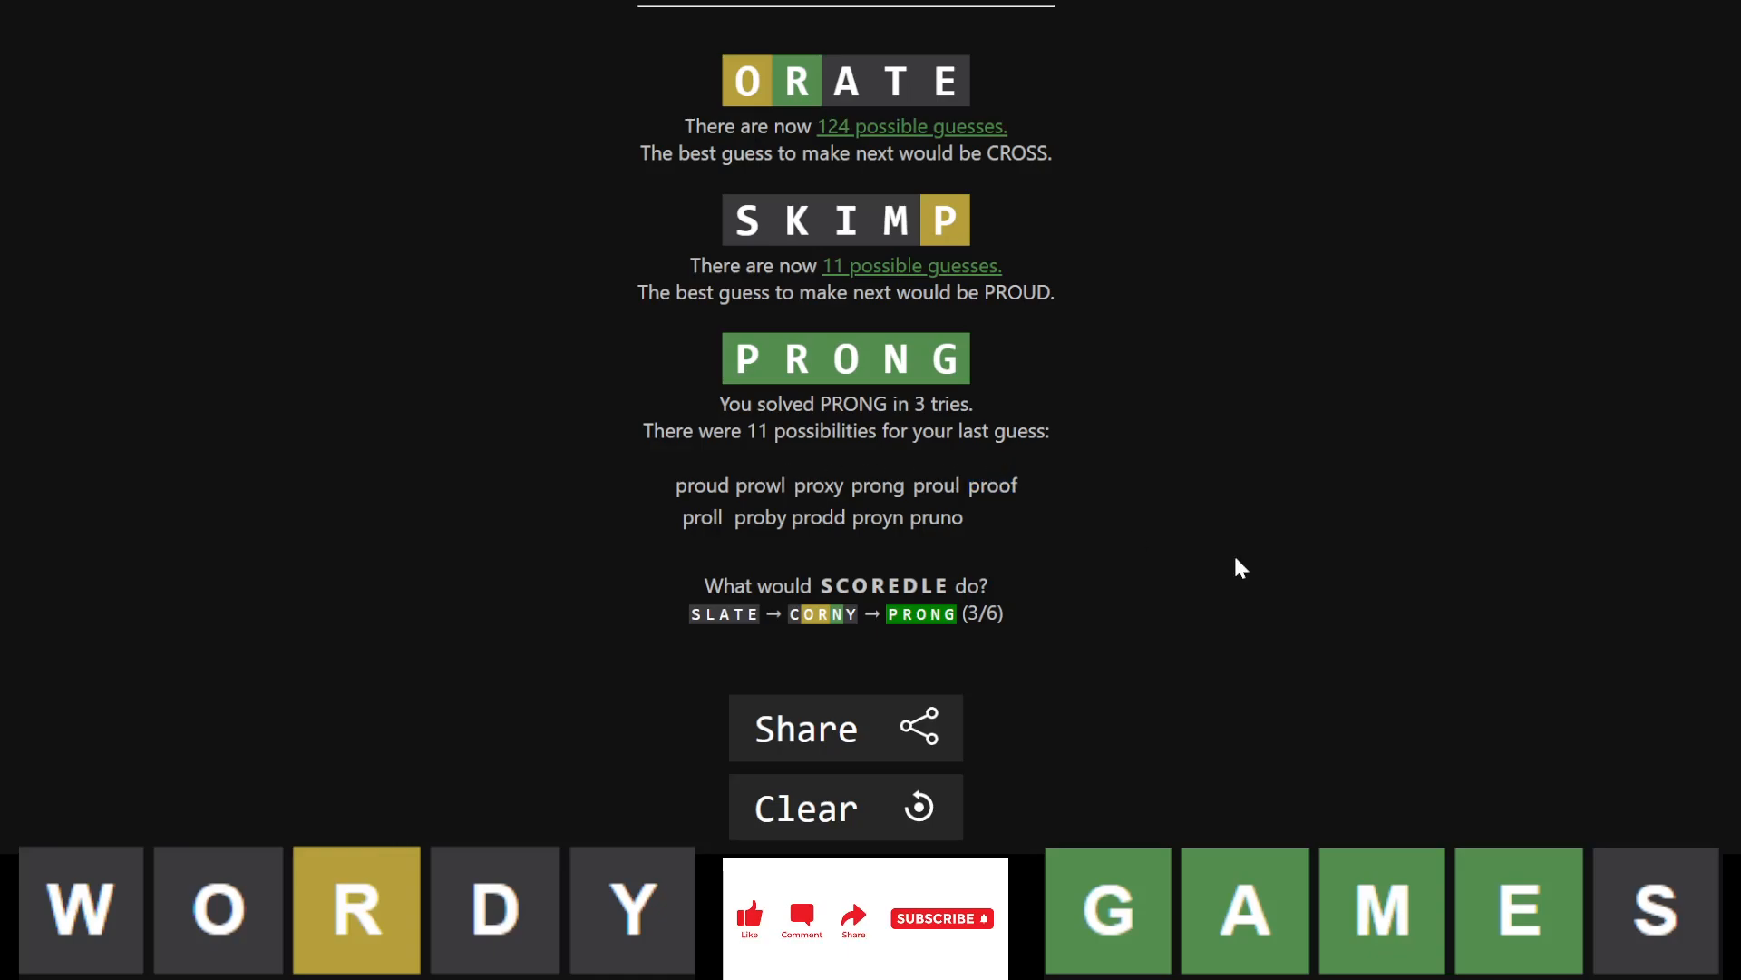
{"action": "mouse_move", "coordinate": [1213, 812]}
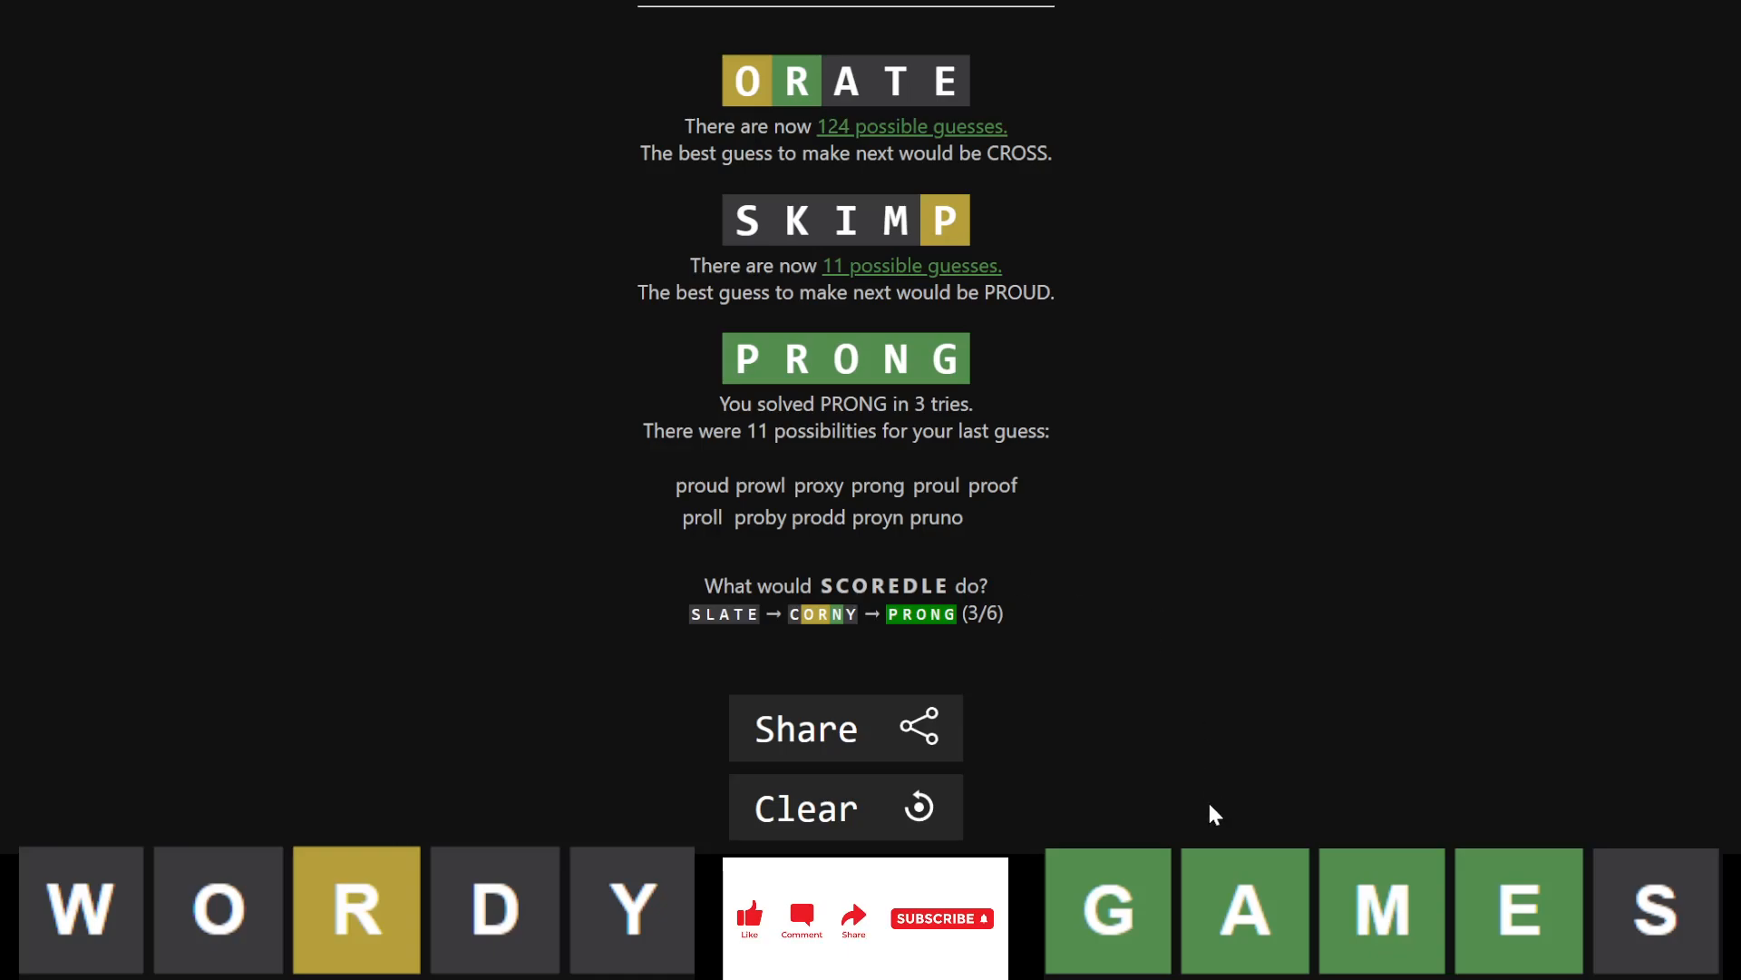